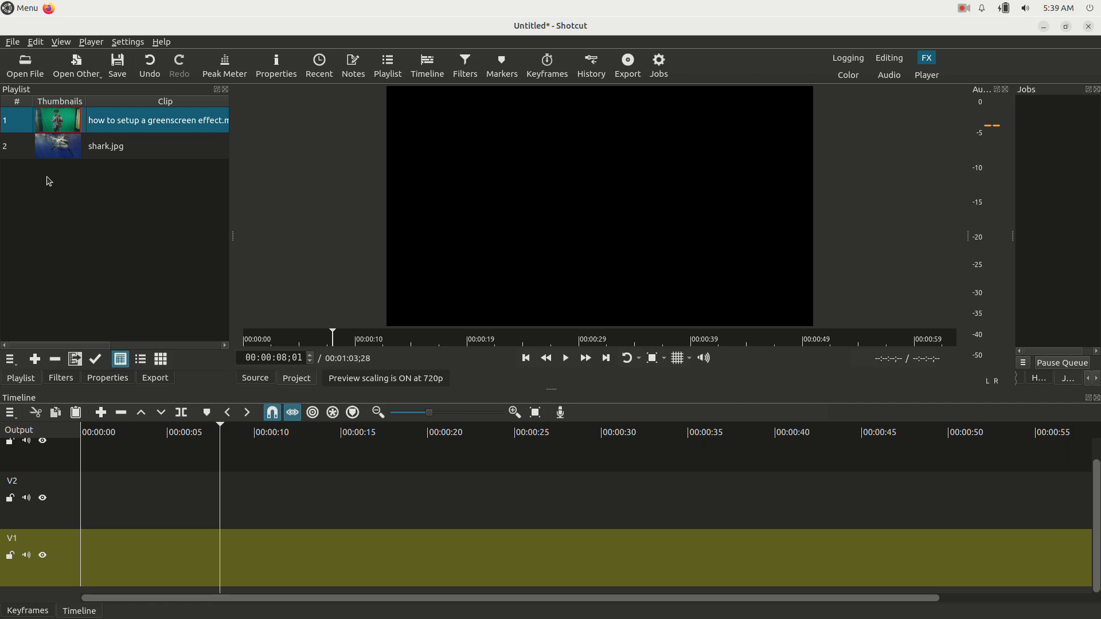
Preview the greenscreen clip in the source player to check the footage
{"action": "double_click", "coordinate": [57, 120]}
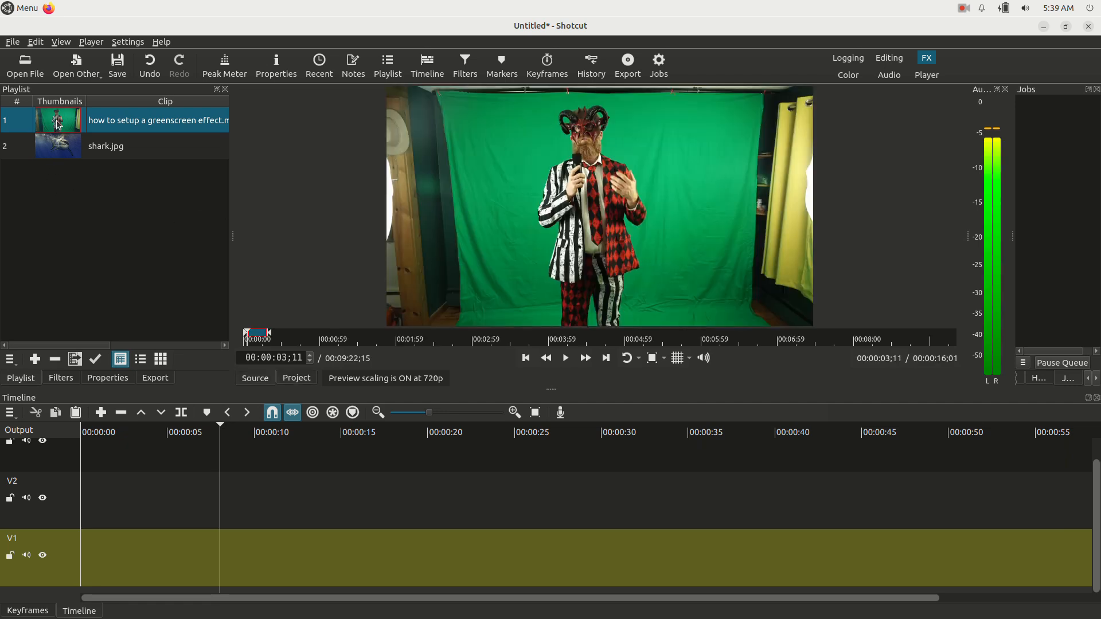
{"action": "left_click", "coordinate": [565, 358]}
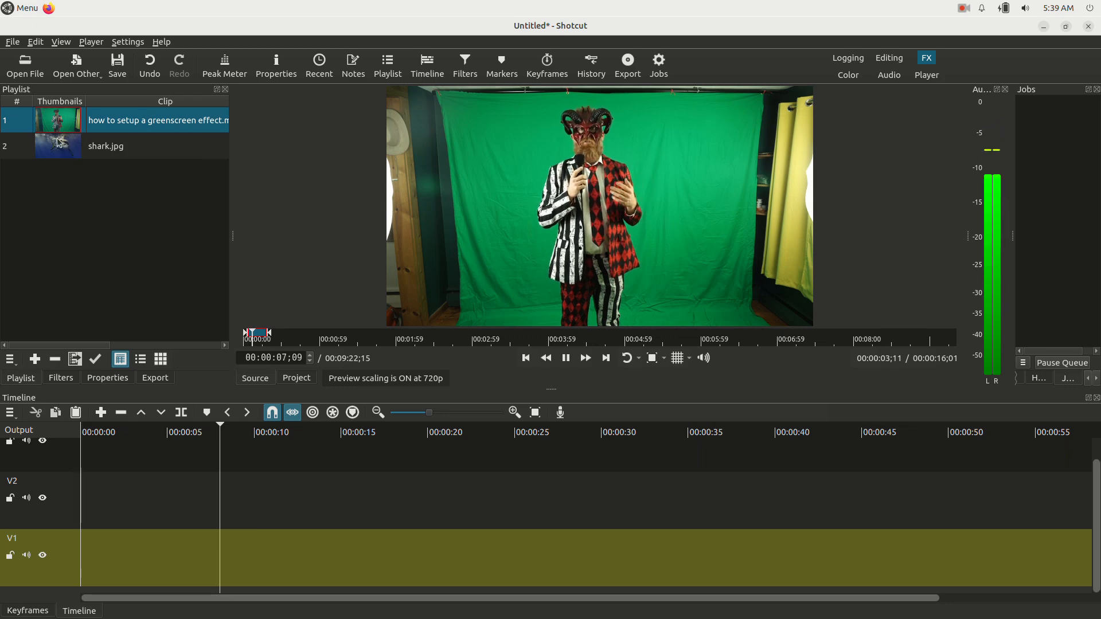
{"action": "left_click", "coordinate": [564, 358]}
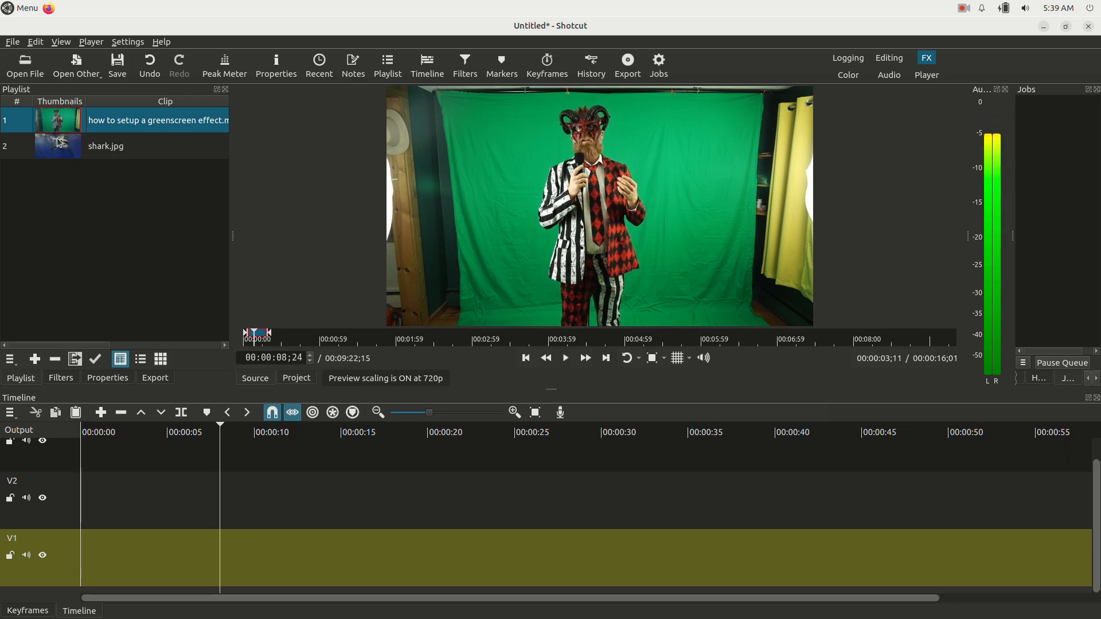
Place shark.jpg on V1 and the greenscreen clip on V2 and a new V3 track
{"action": "double_click", "coordinate": [60, 146]}
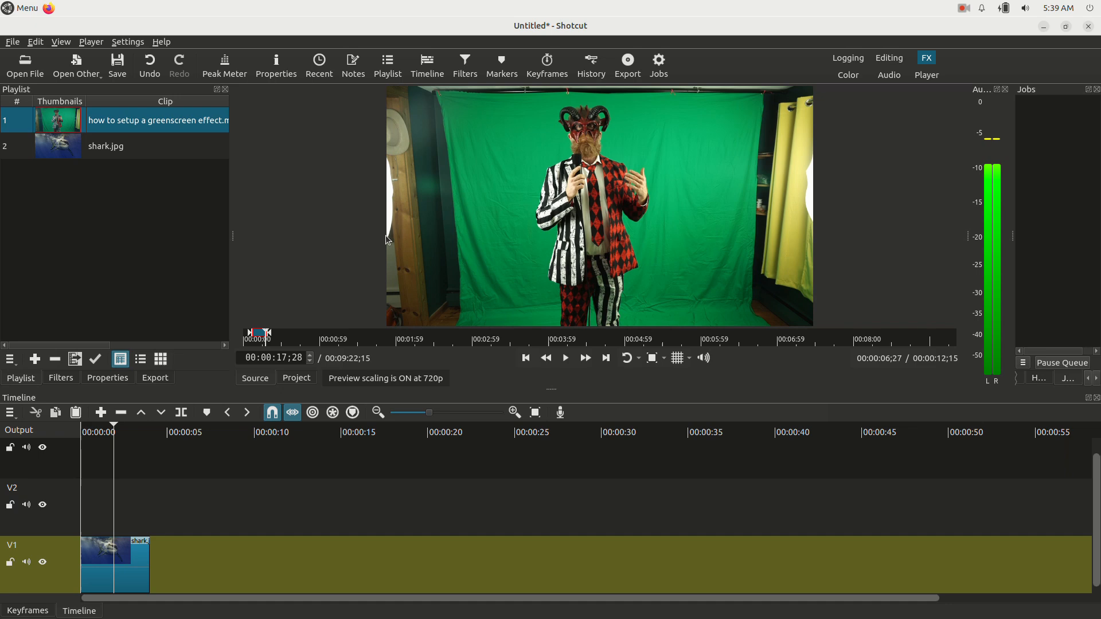
{"action": "mouse_move", "coordinate": [424, 246]}
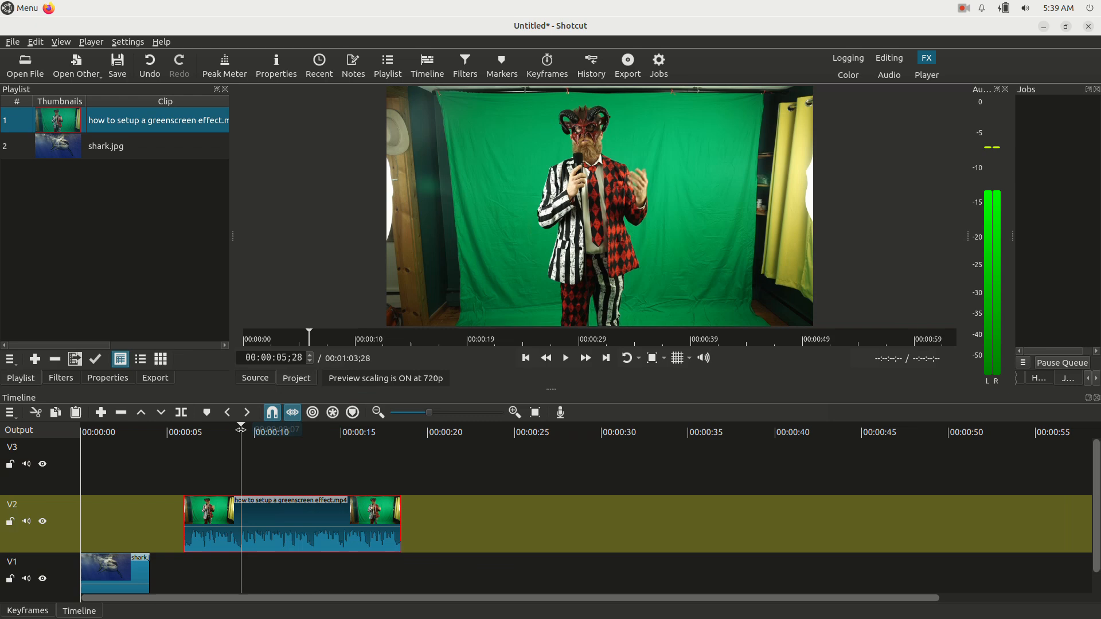
{"action": "left_click", "coordinate": [278, 432]}
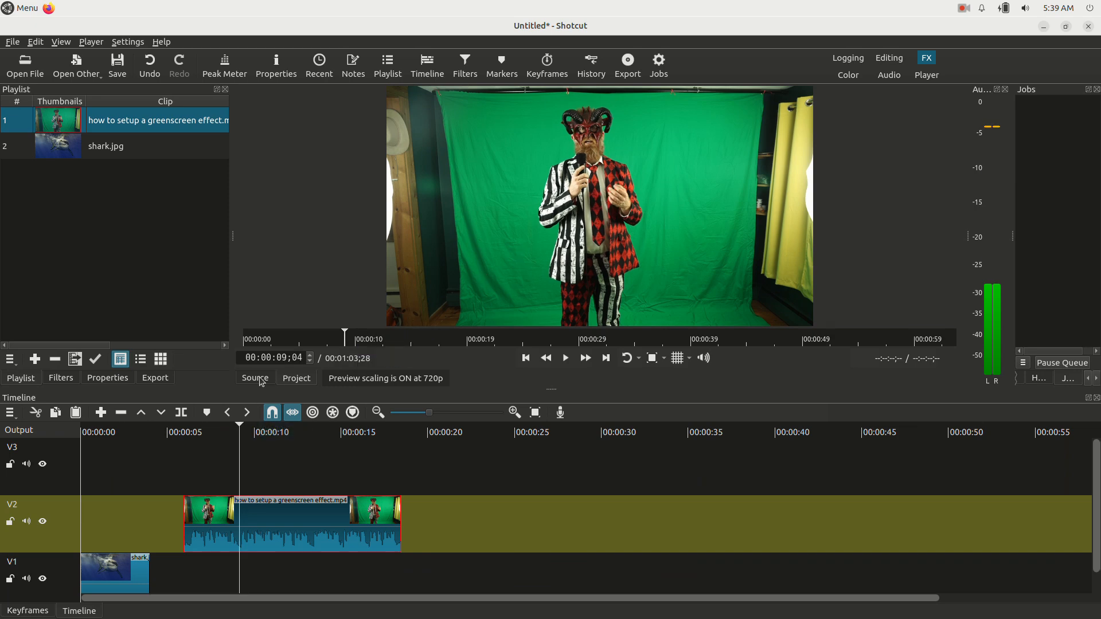
{"action": "left_click", "coordinate": [255, 378]}
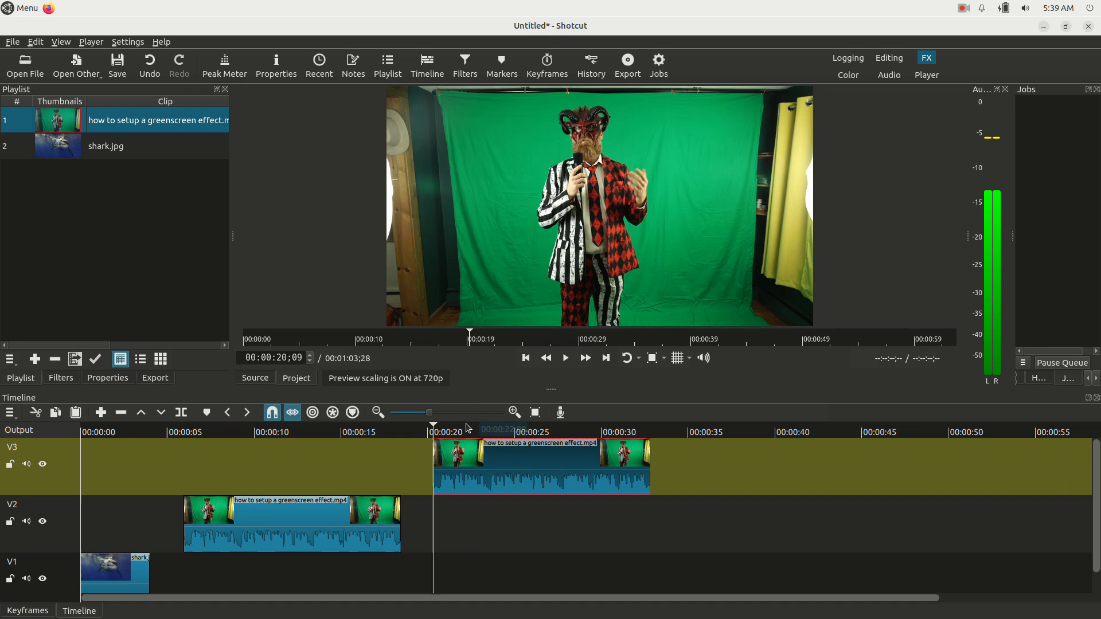
{"action": "left_click", "coordinate": [326, 432]}
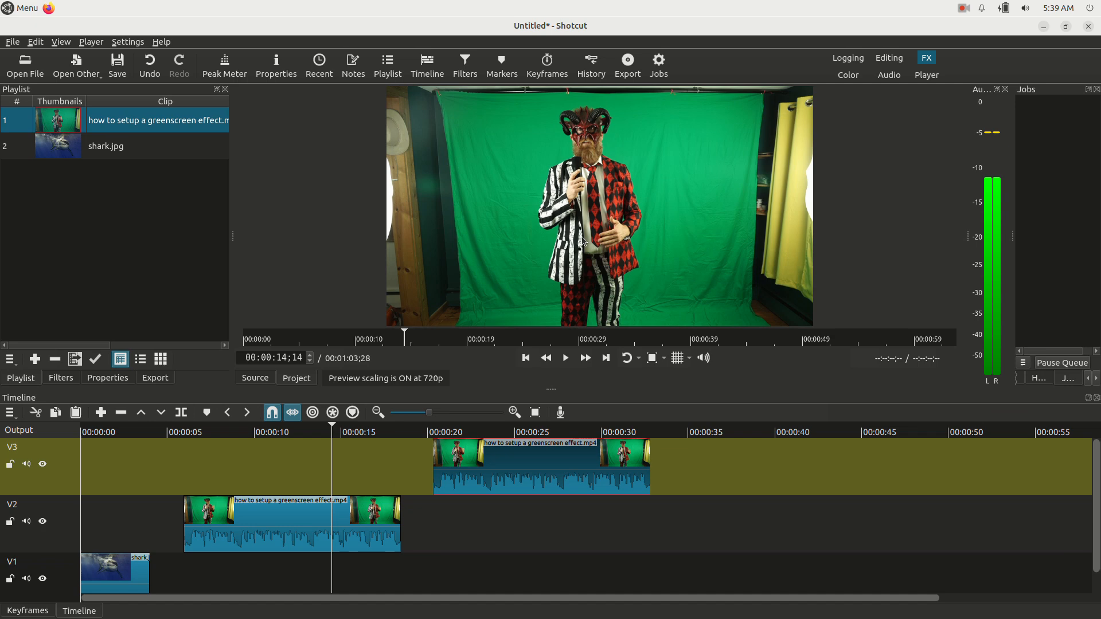
{"action": "mouse_move", "coordinate": [649, 264]}
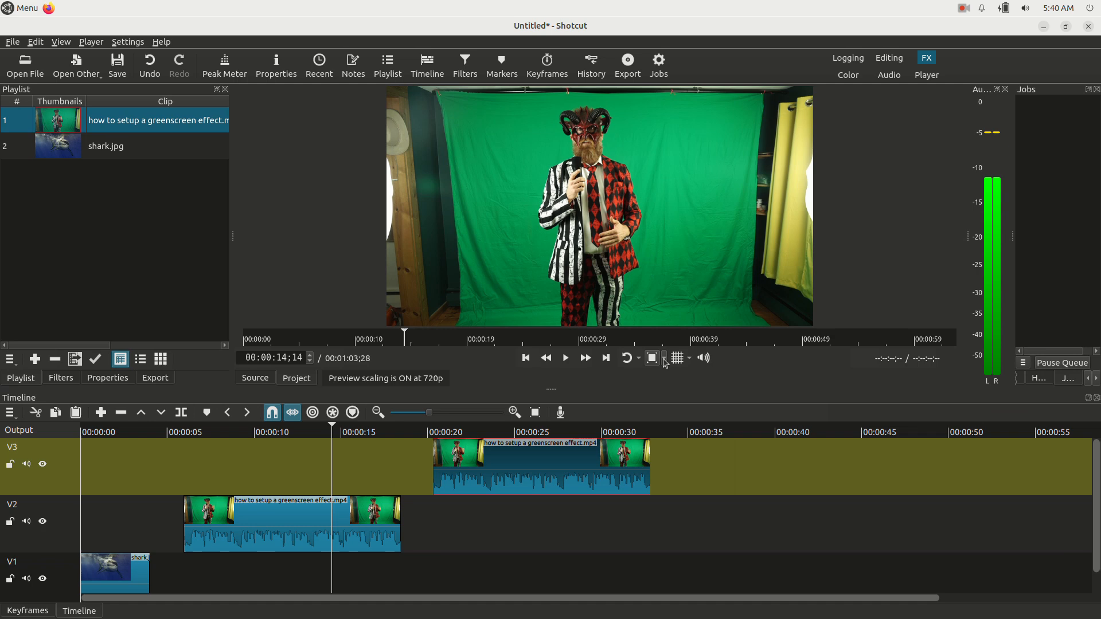
Zoom the preview to 200% on the horns' edge and select the V2 greenscreen clip
{"action": "left_click", "coordinate": [663, 358]}
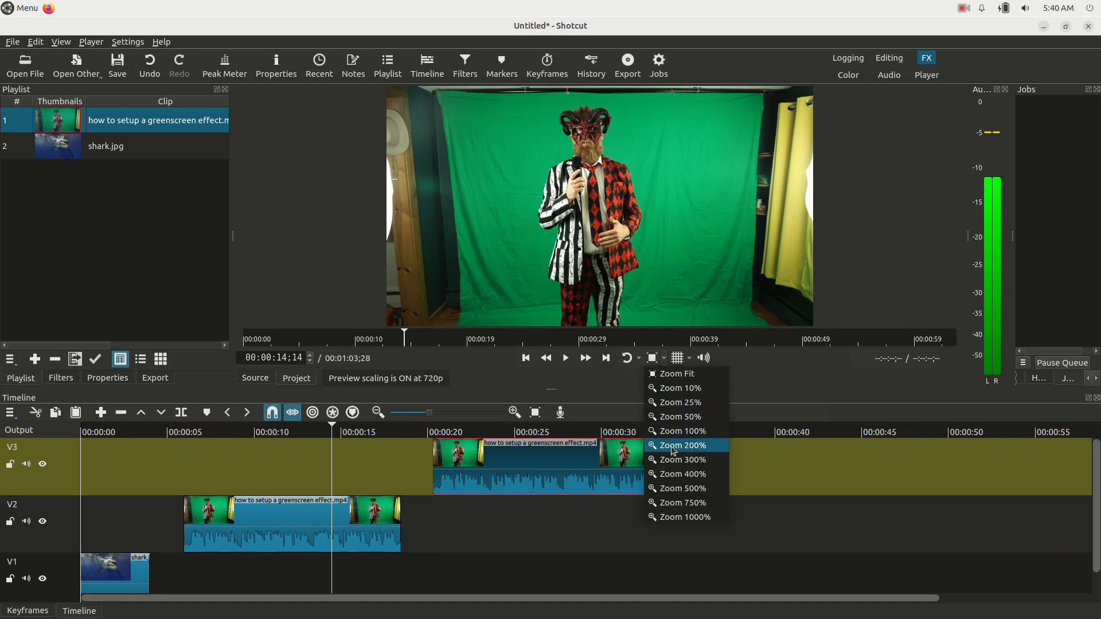
{"action": "left_click", "coordinate": [683, 445]}
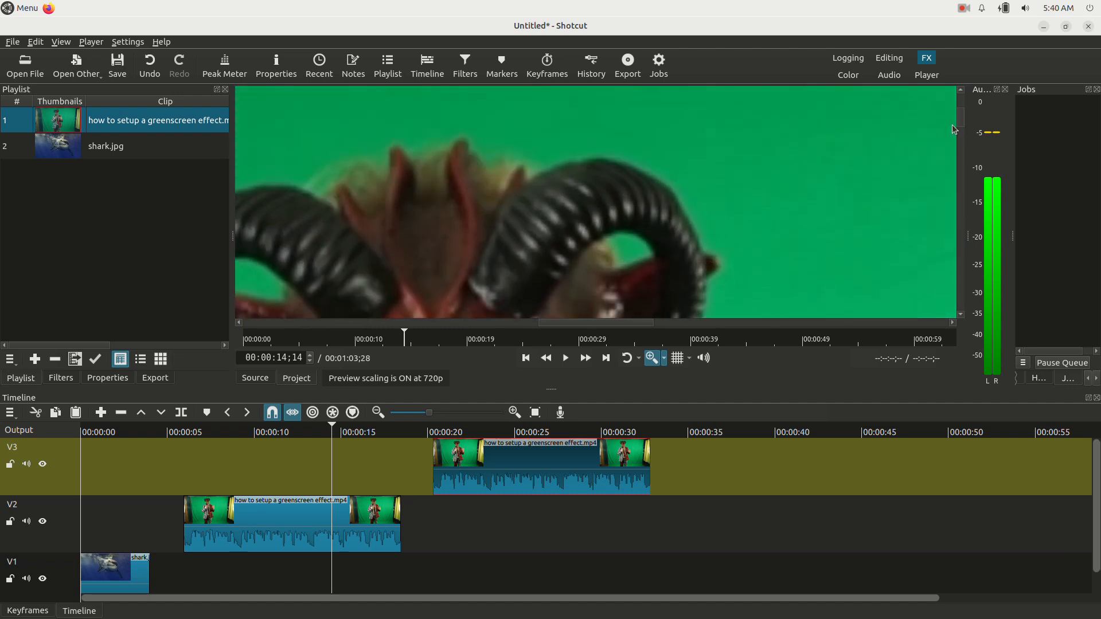
{"action": "mouse_move", "coordinate": [64, 236]}
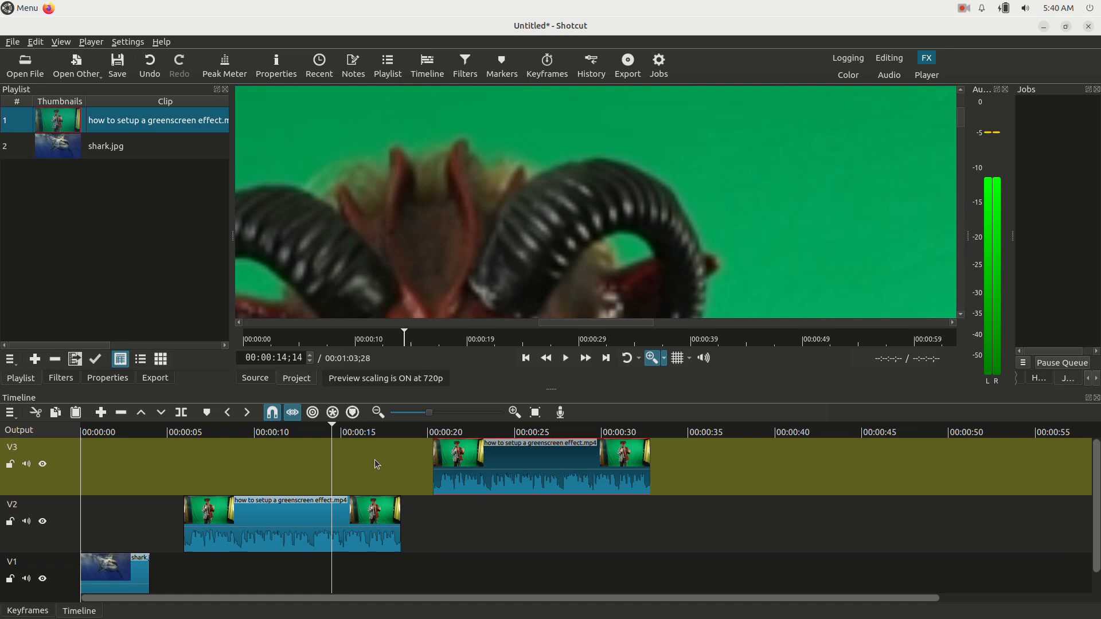
{"action": "left_click", "coordinate": [280, 494]}
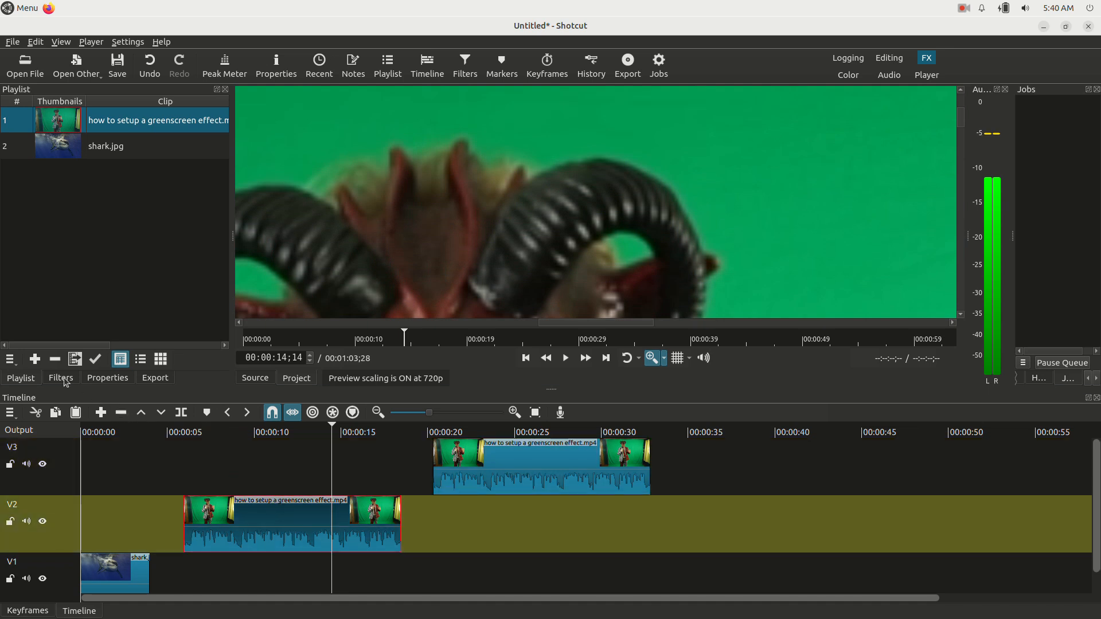
Add a Chroma Key: Advanced filter to the V2 clip via the filter search
{"action": "left_click", "coordinate": [60, 379]}
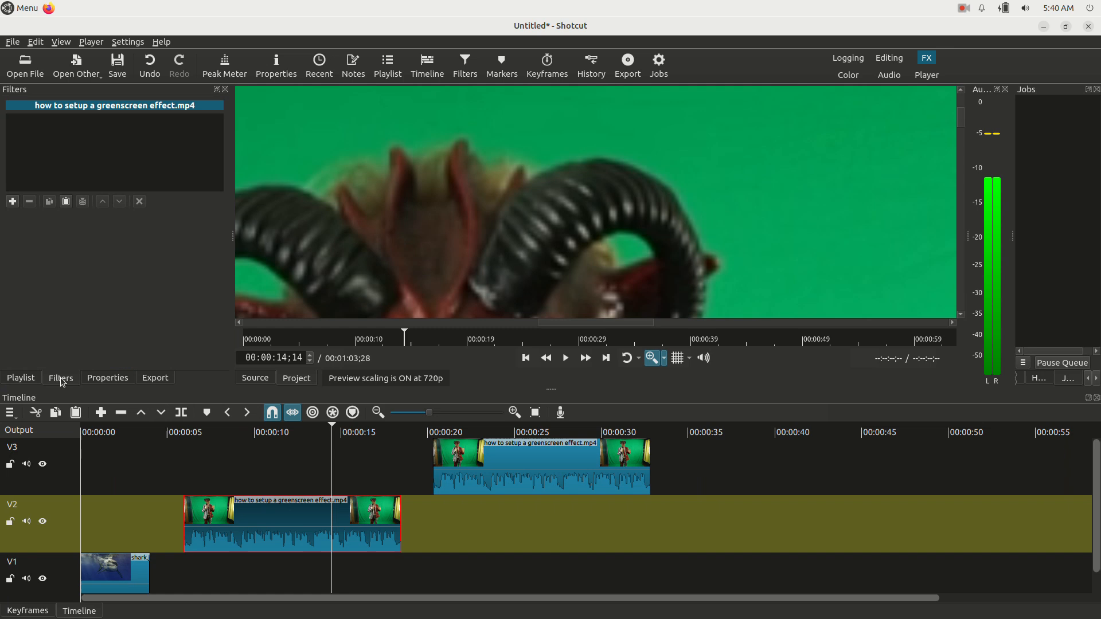
{"action": "left_click", "coordinate": [13, 201]}
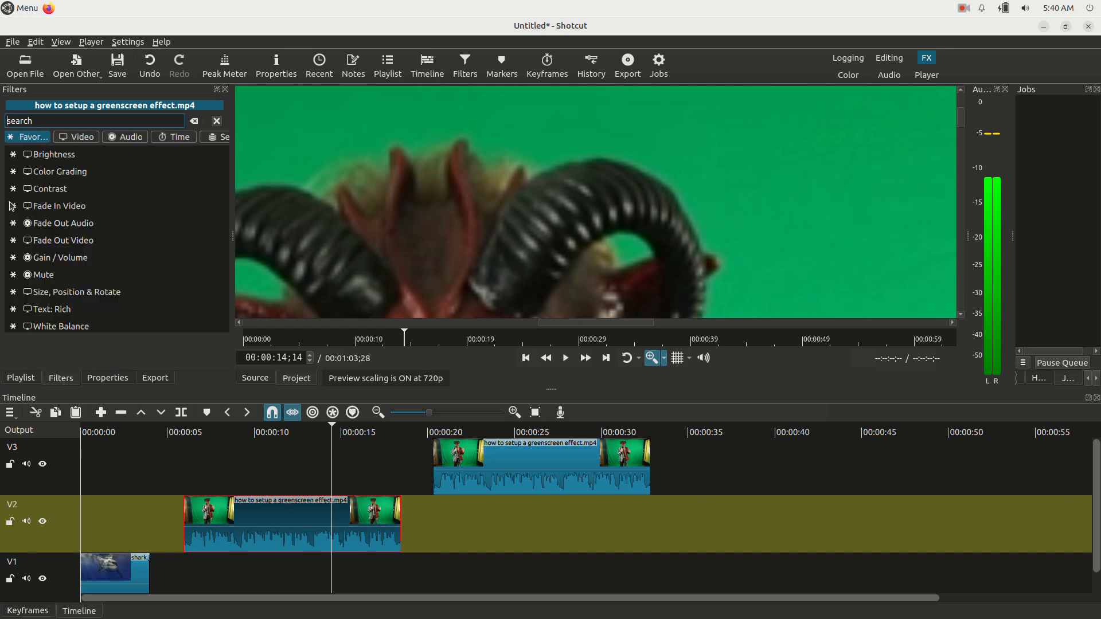
{"action": "type", "text": "chr"}
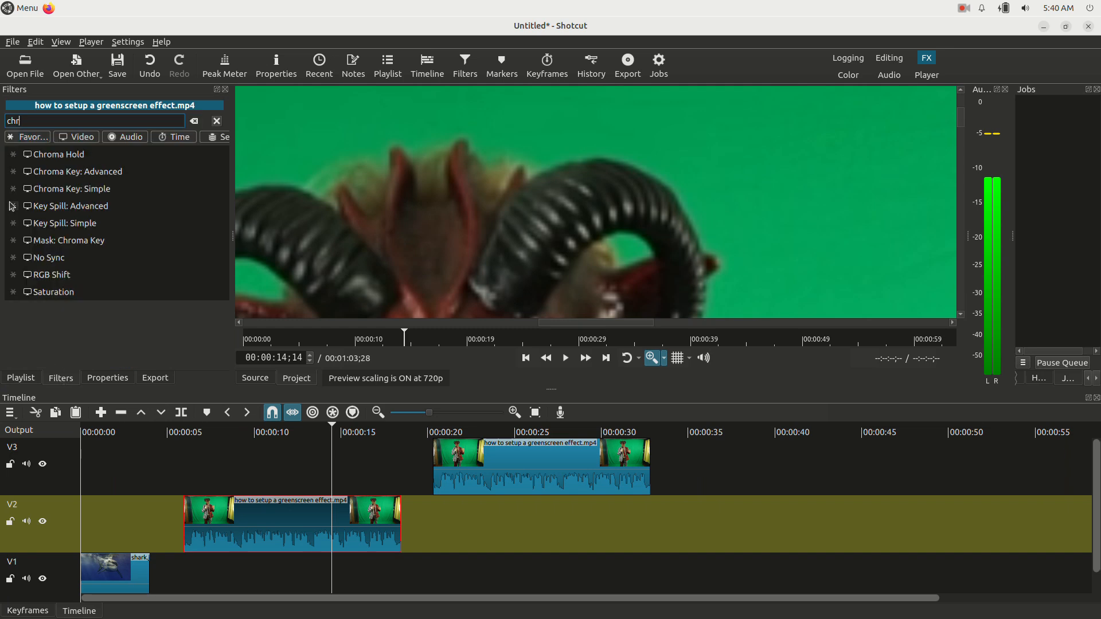
{"action": "left_click", "coordinate": [78, 172]}
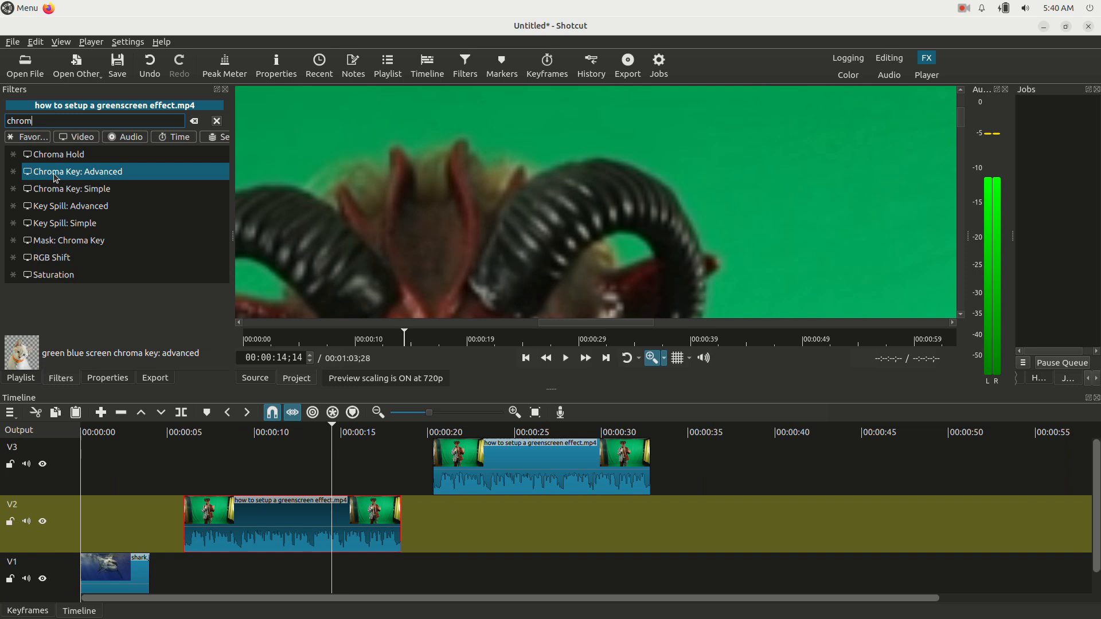
{"action": "double_click", "coordinate": [78, 172]}
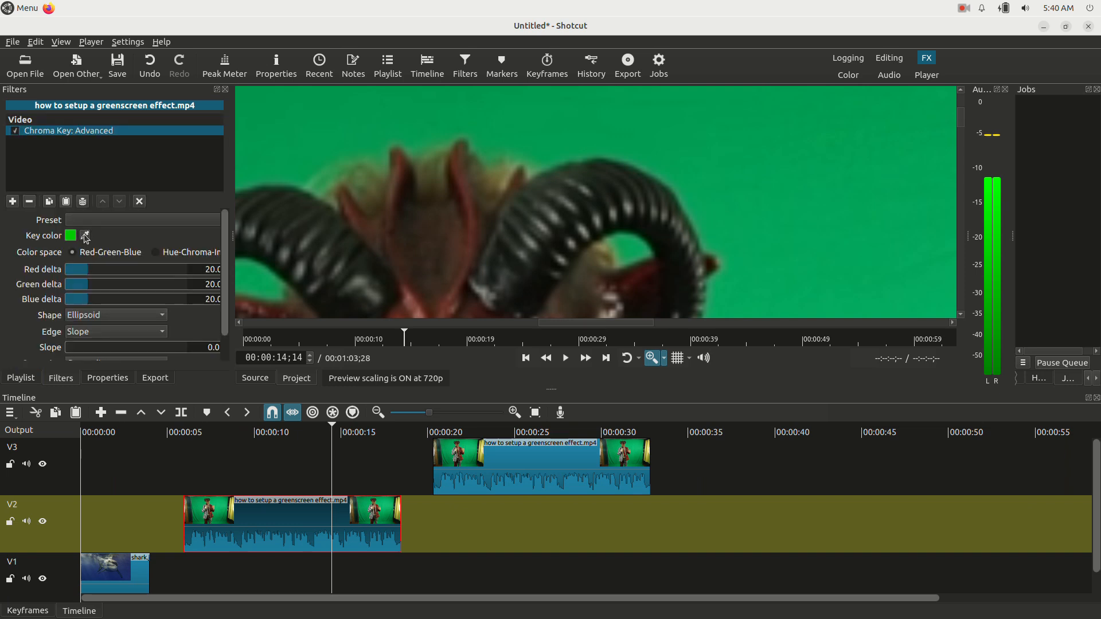
Sample the green backdrop as the key colour and move the V2 clip to 00:00
{"action": "left_click", "coordinate": [84, 236]}
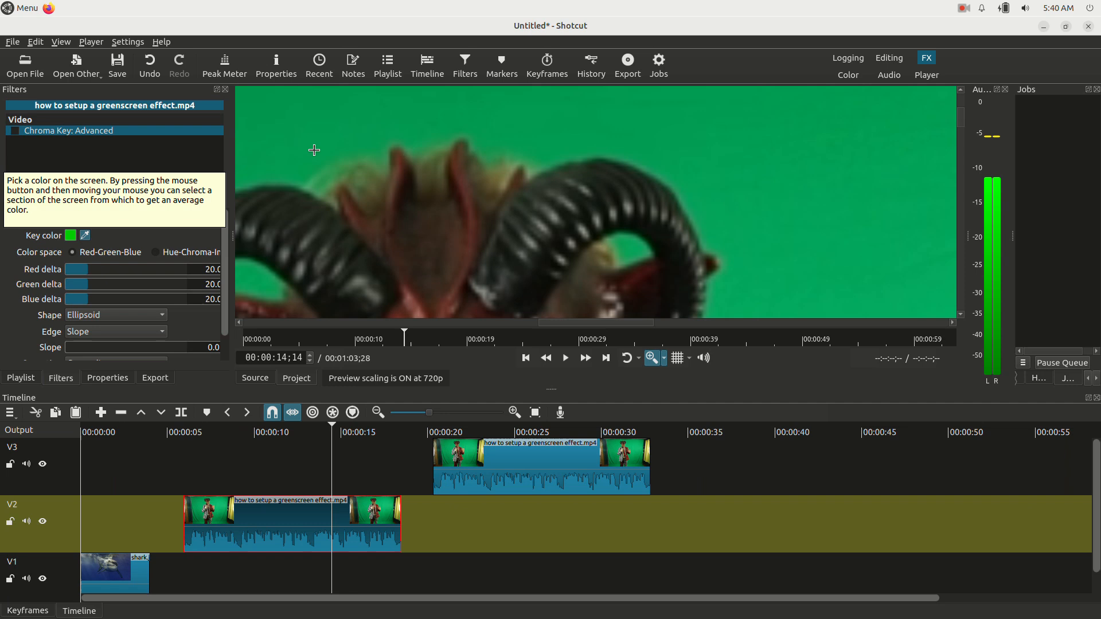
{"action": "mouse_move", "coordinate": [529, 141]}
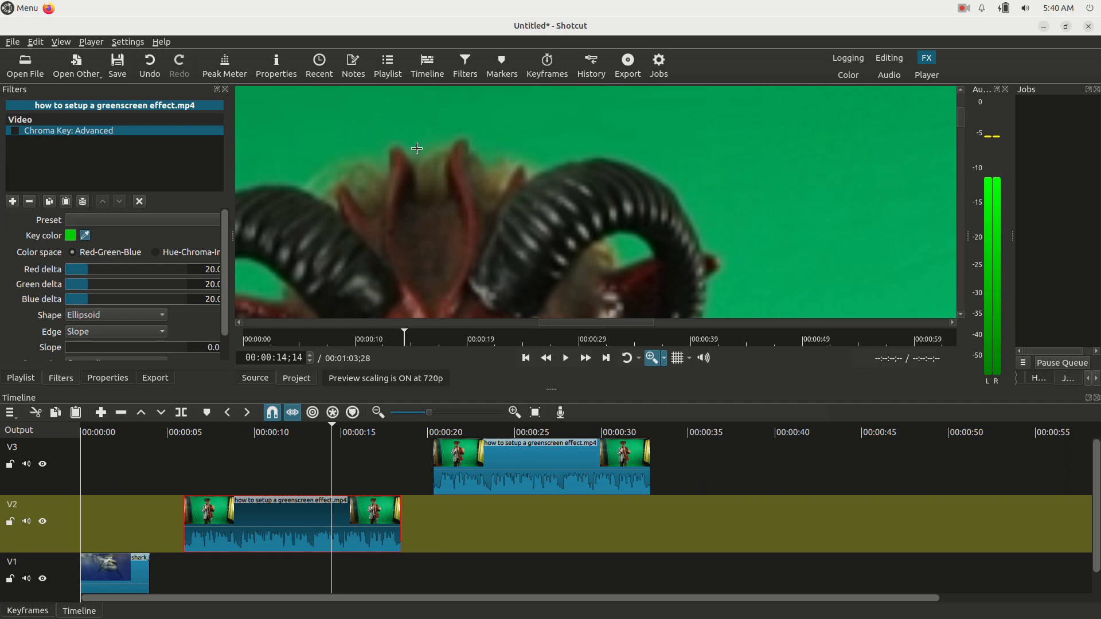
{"action": "mouse_move", "coordinate": [418, 154]}
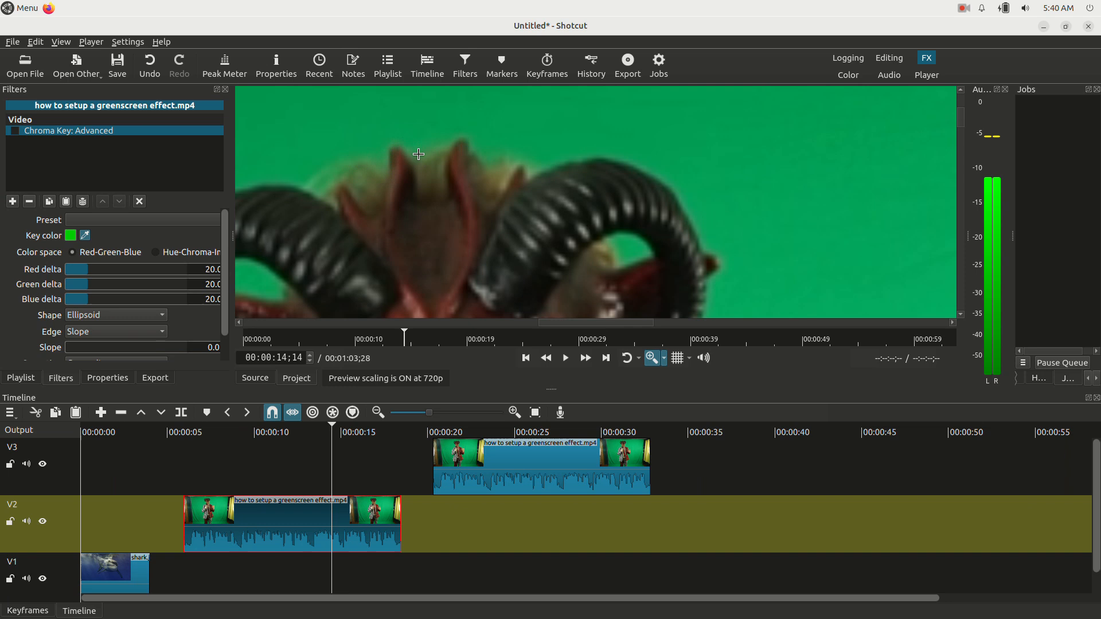
{"action": "mouse_move", "coordinate": [494, 153]}
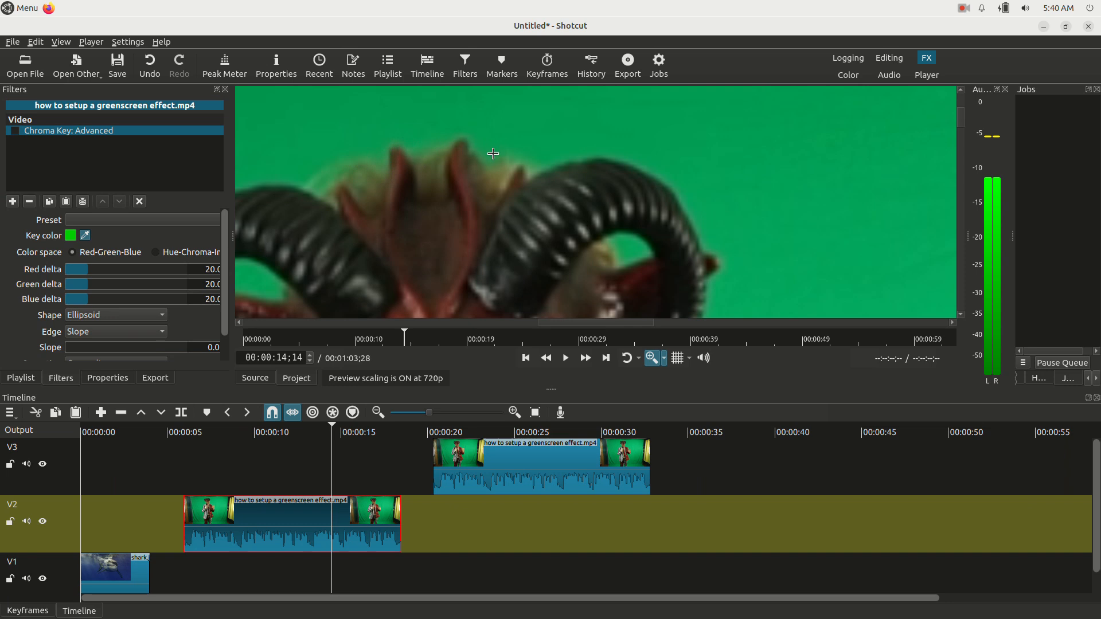
{"action": "mouse_move", "coordinate": [491, 156]}
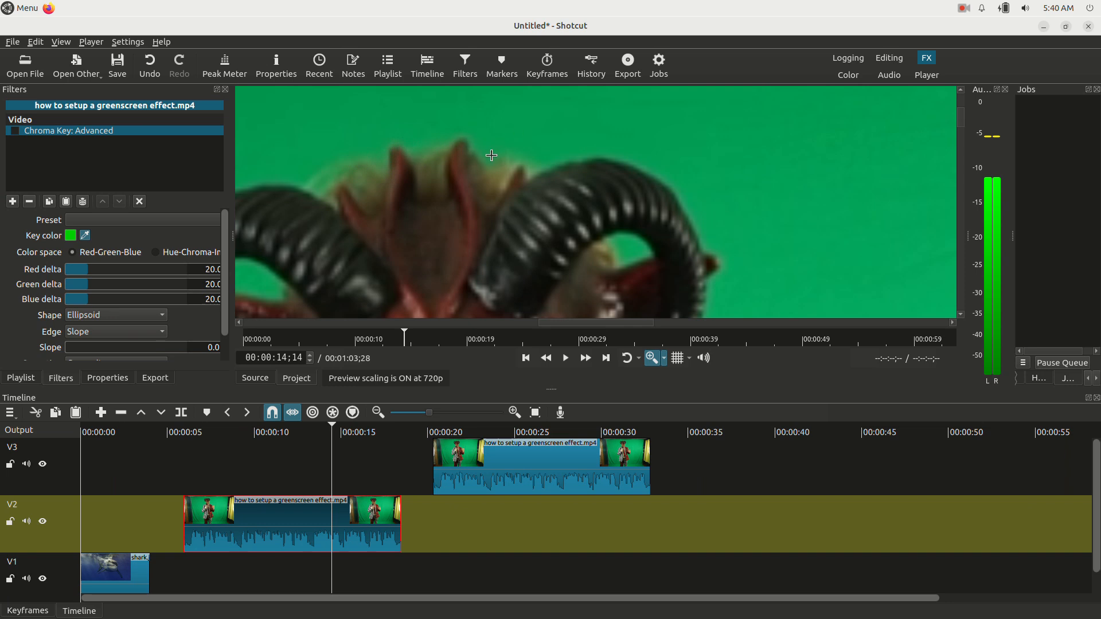
{"action": "mouse_move", "coordinate": [546, 165]}
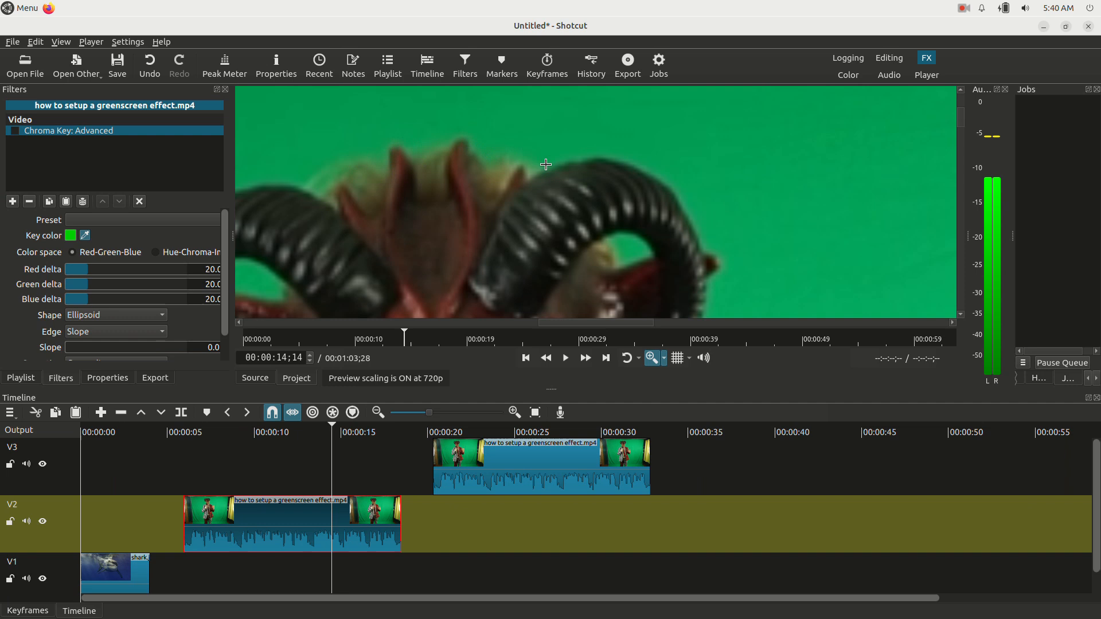
{"action": "mouse_move", "coordinate": [560, 155]}
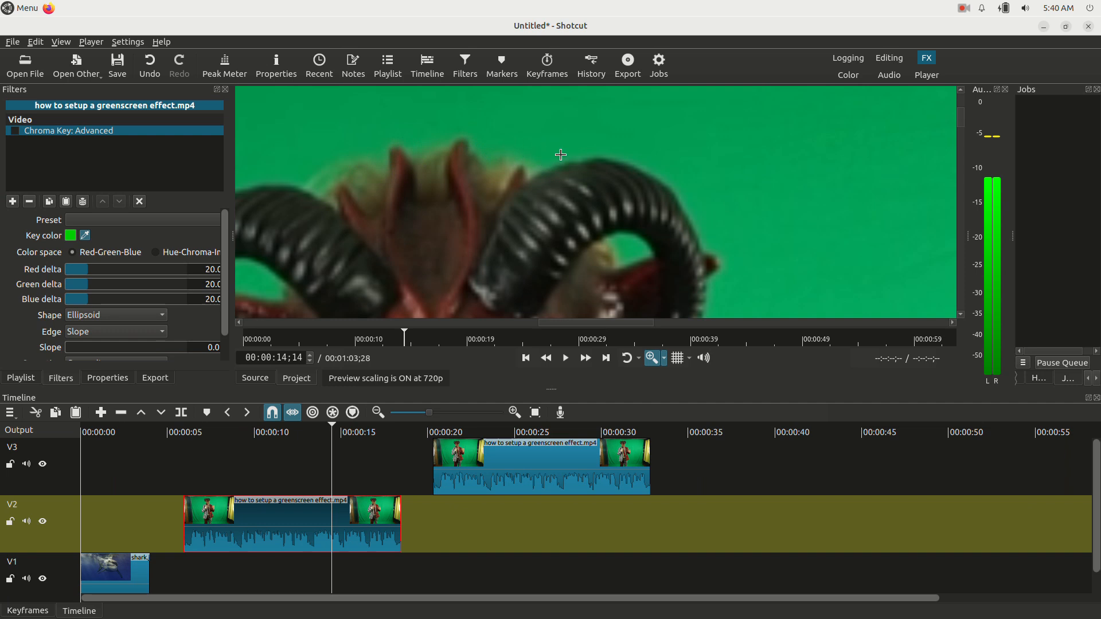
{"action": "left_click", "coordinate": [14, 130]}
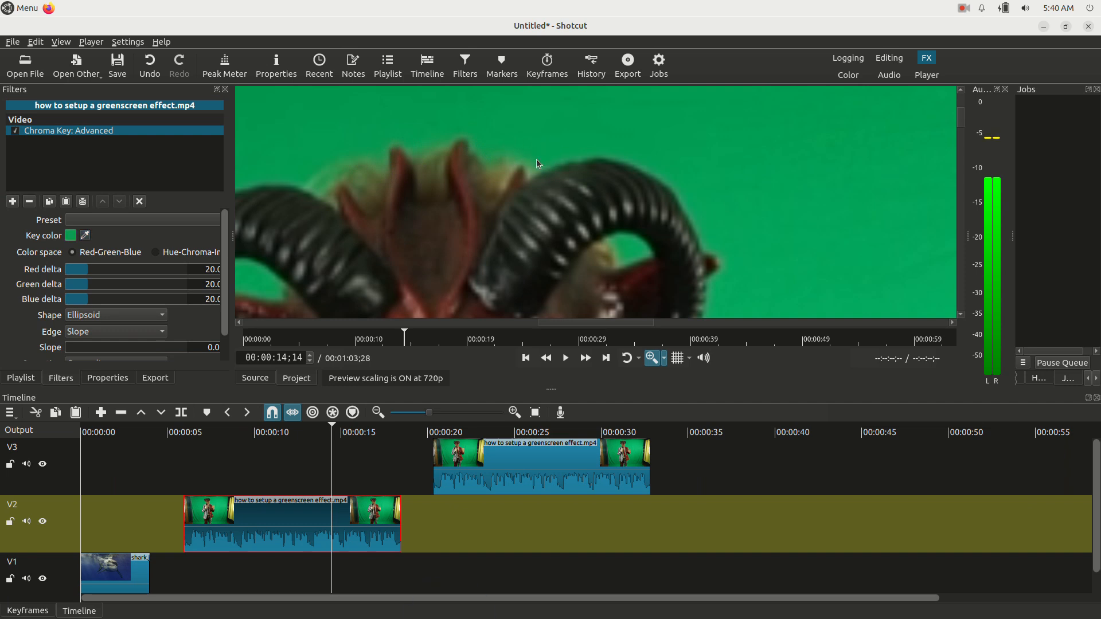
{"action": "mouse_move", "coordinate": [260, 512]}
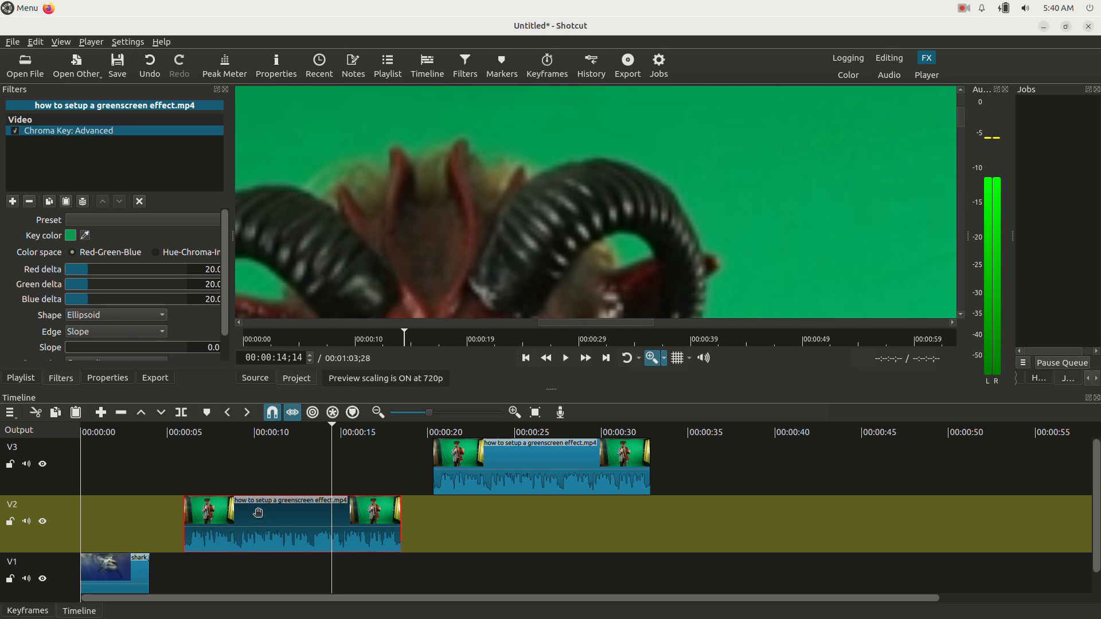
{"action": "left_click_drag", "start_coordinate": [256, 513], "coordinate": [121, 518]}
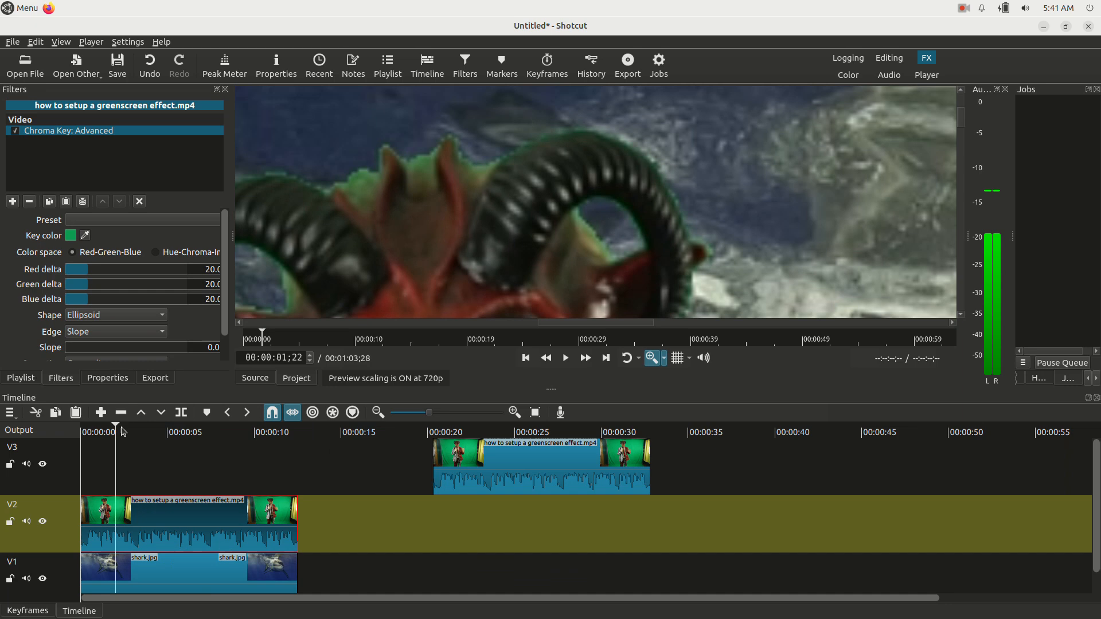
Try raising the red and green key tolerances, then return all deltas to 20
{"action": "left_click", "coordinate": [147, 432]}
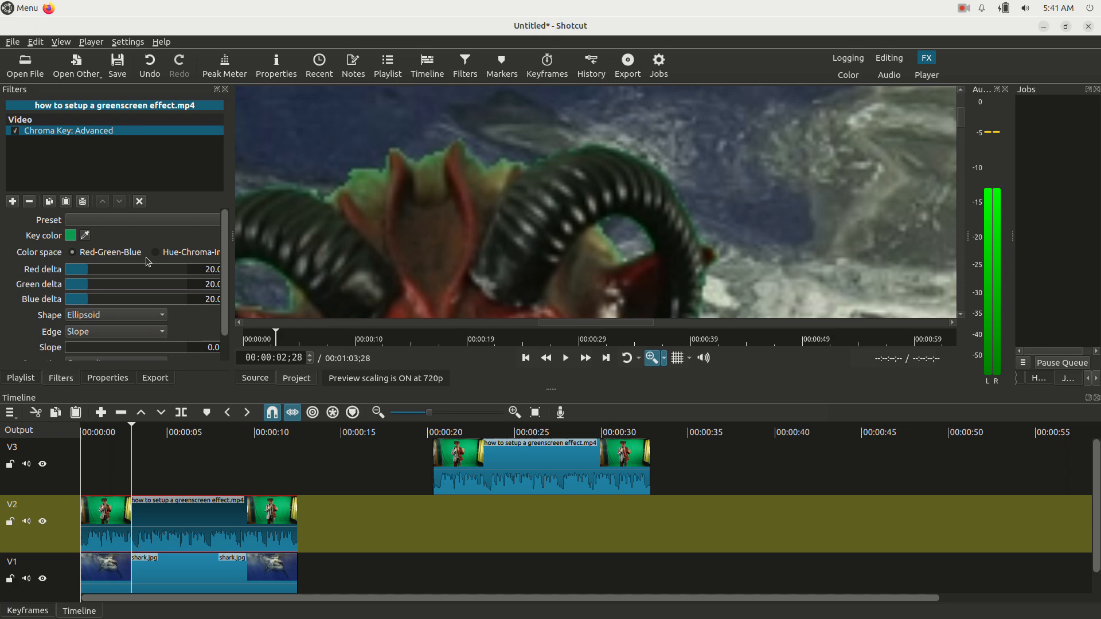
{"action": "mouse_move", "coordinate": [126, 279]}
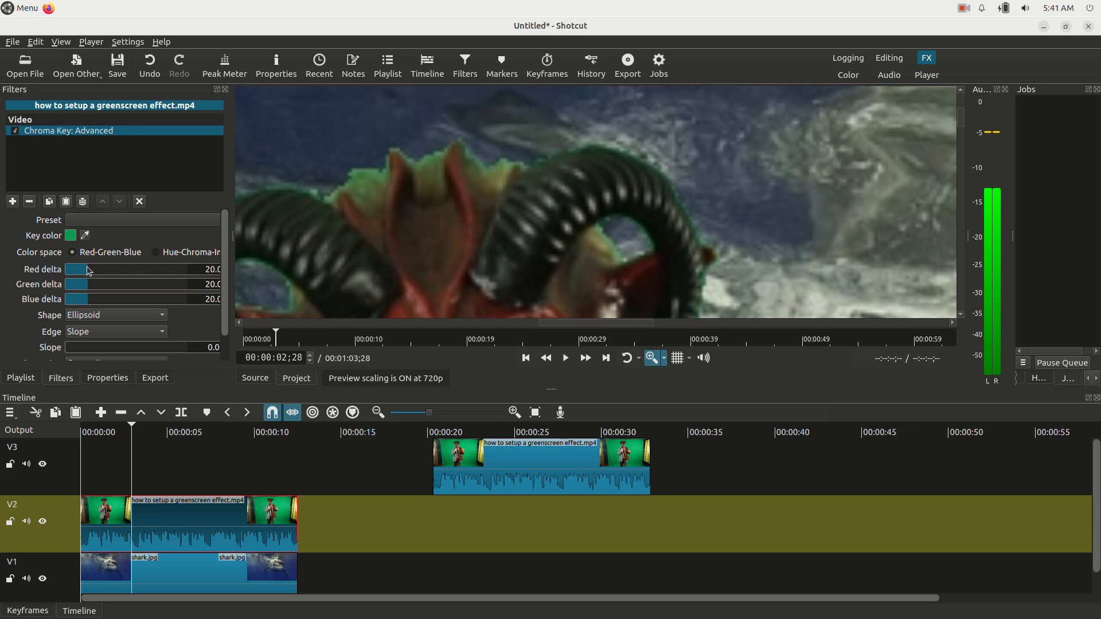
{"action": "left_click_drag", "start_coordinate": [88, 269], "coordinate": [185, 268]}
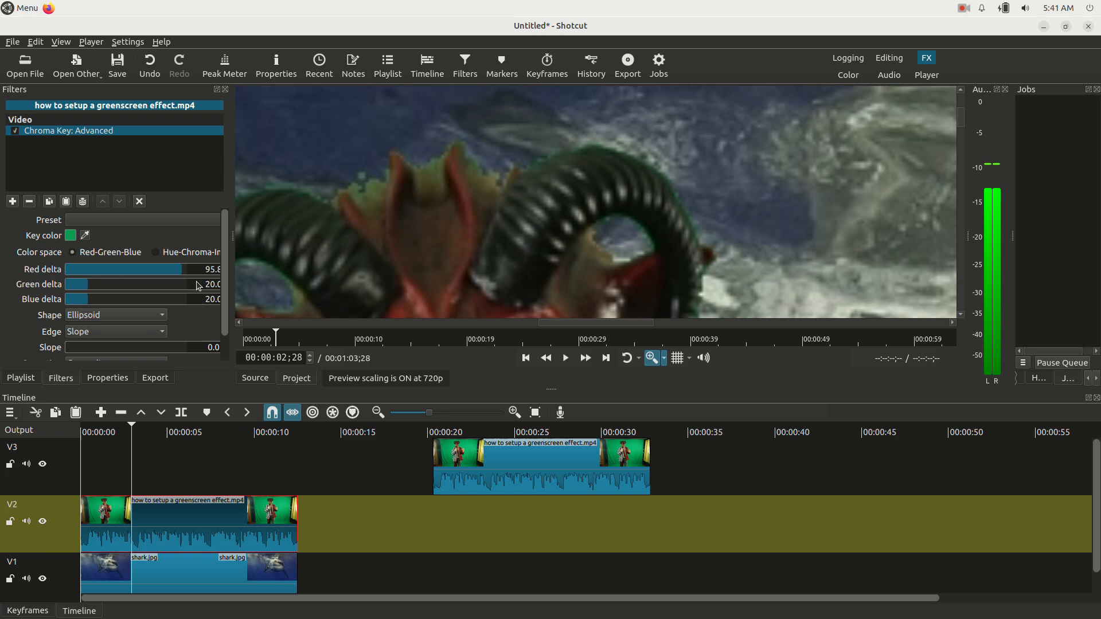
{"action": "left_click_drag", "start_coordinate": [196, 269], "coordinate": [113, 268]}
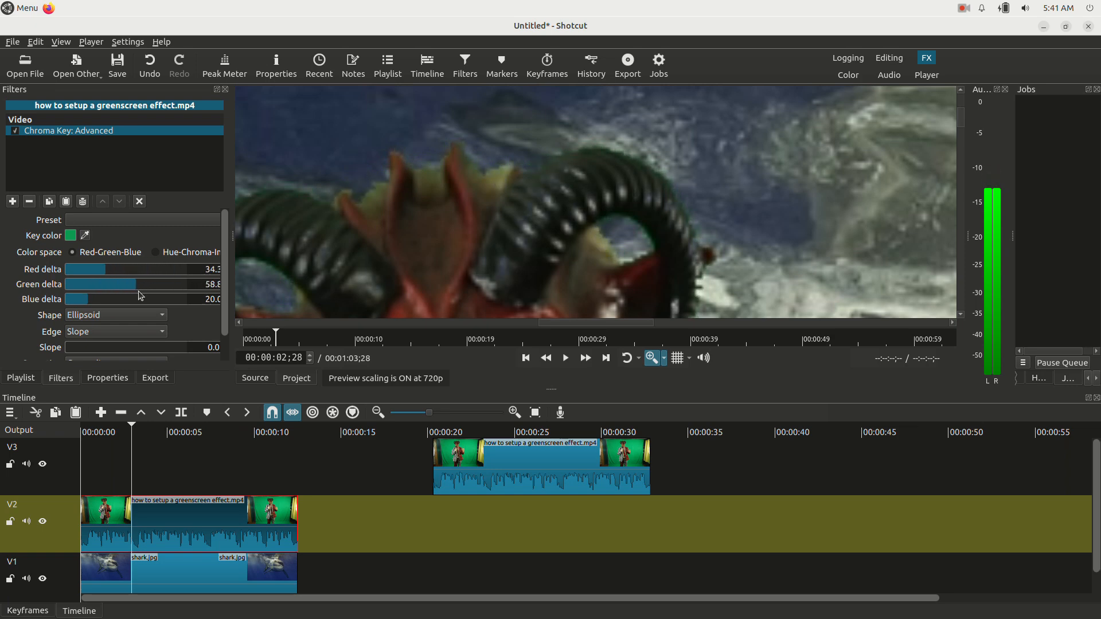
{"action": "left_click_drag", "start_coordinate": [139, 284], "coordinate": [96, 285]}
{"action": "type", "text": "20"}
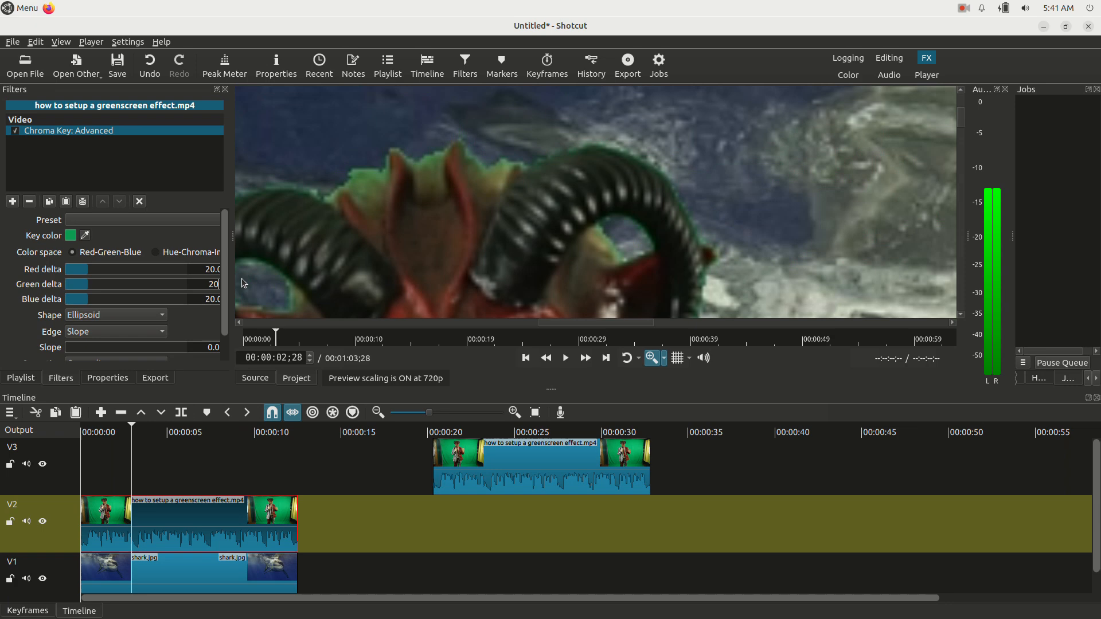
{"action": "scroll", "scroll_direction": "down", "scroll_amount": 3}
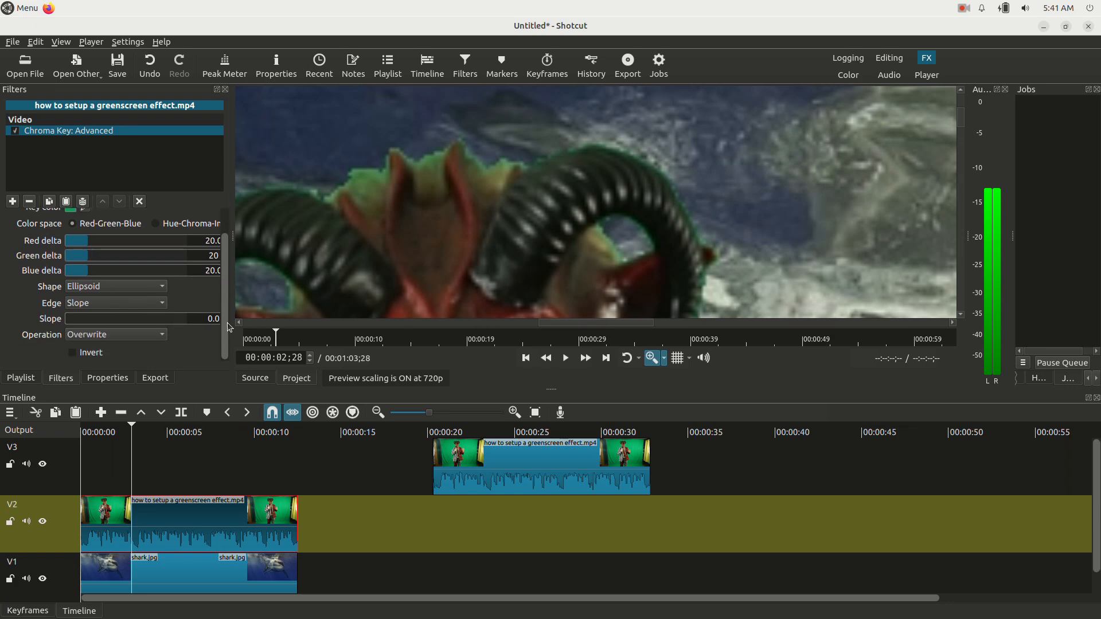
Try the Thin edge, then set the key edge to Slope with a value of about 33
{"action": "left_click", "coordinate": [115, 303]}
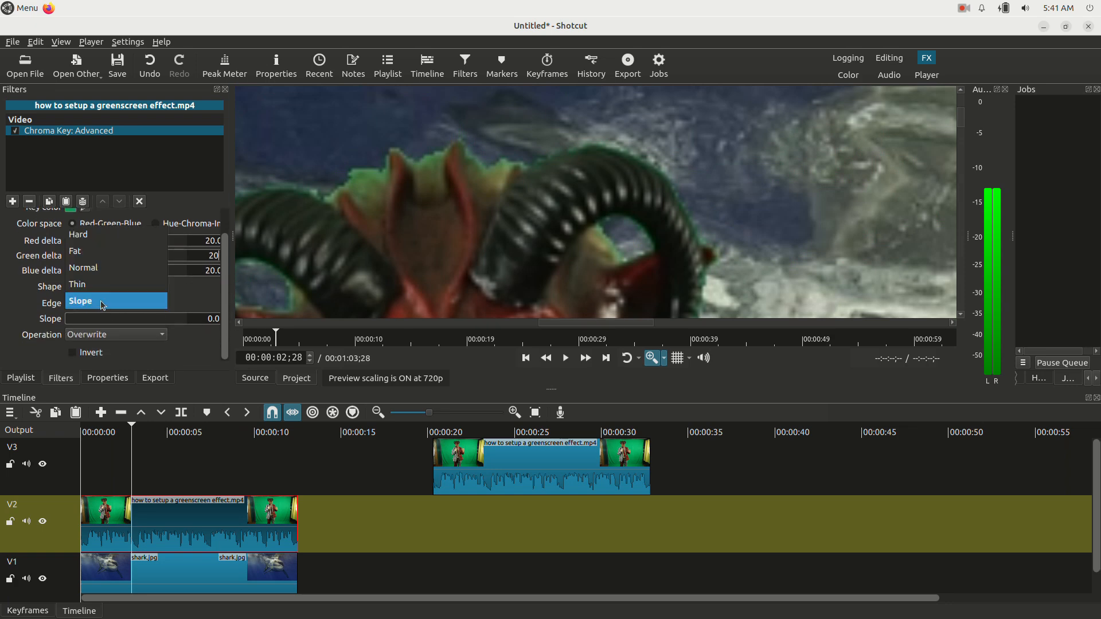
{"action": "left_click", "coordinate": [77, 284]}
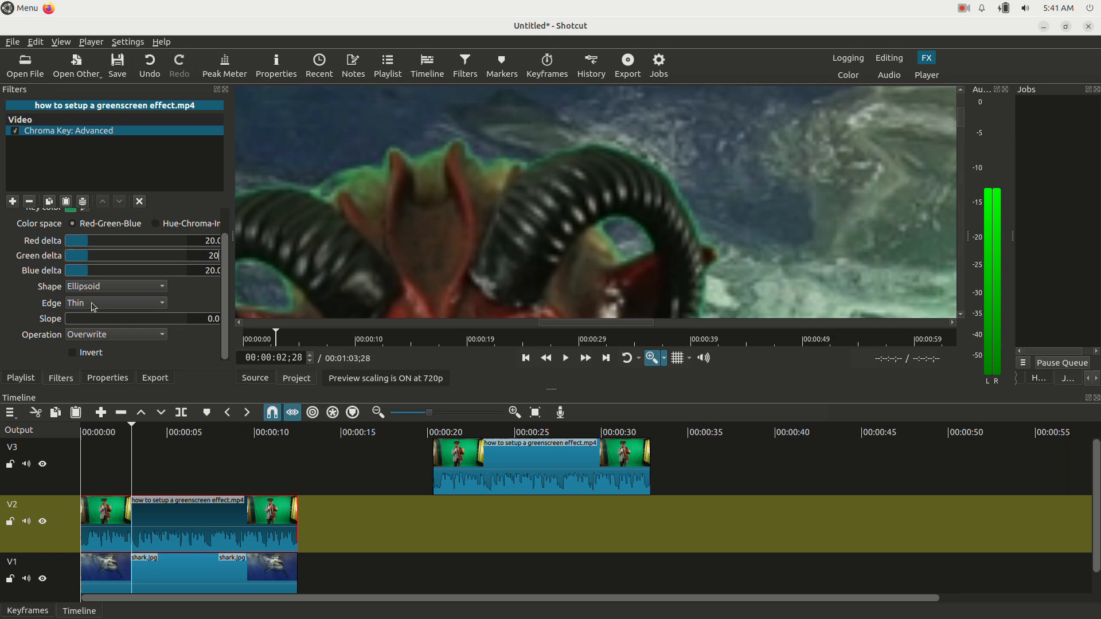
{"action": "left_click_drag", "start_coordinate": [66, 318], "coordinate": [73, 317]}
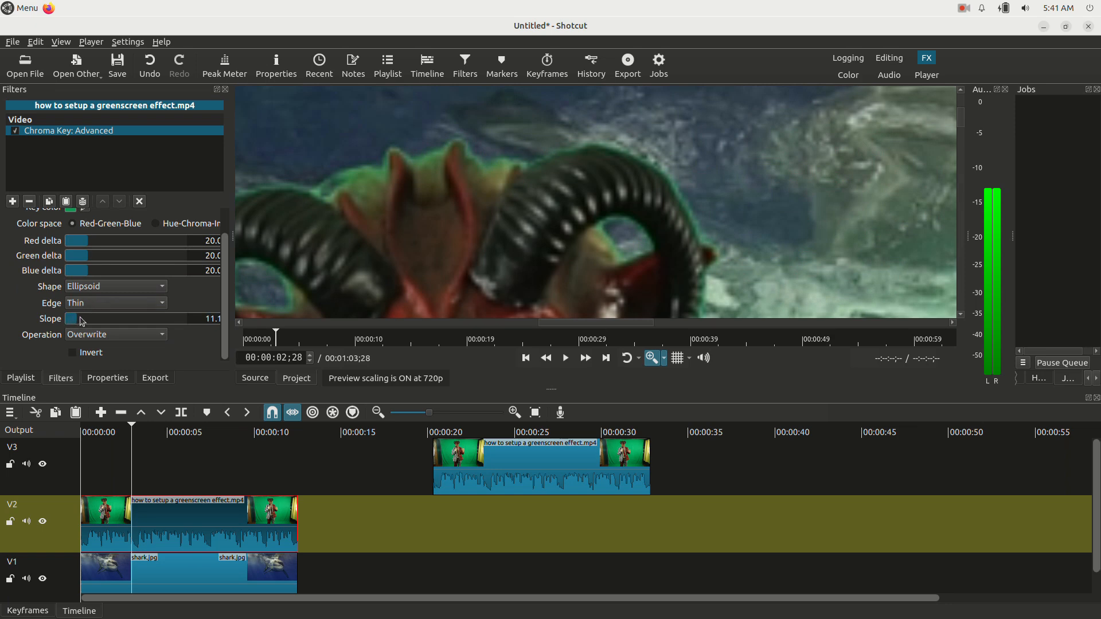
{"action": "left_click", "coordinate": [115, 303]}
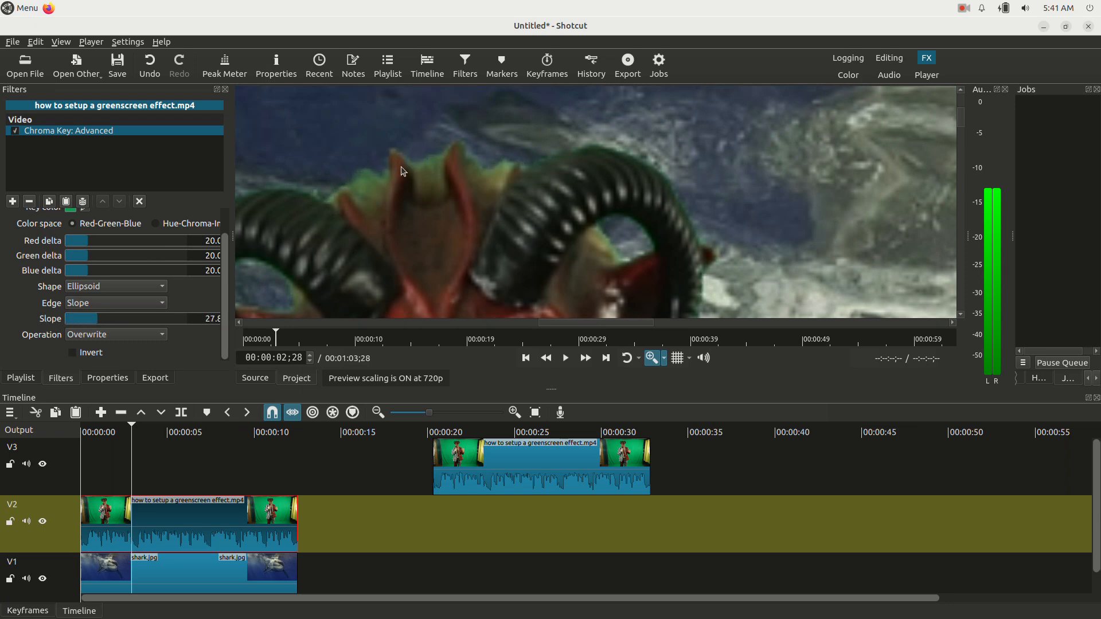
{"action": "left_click_drag", "start_coordinate": [83, 318], "coordinate": [140, 318]}
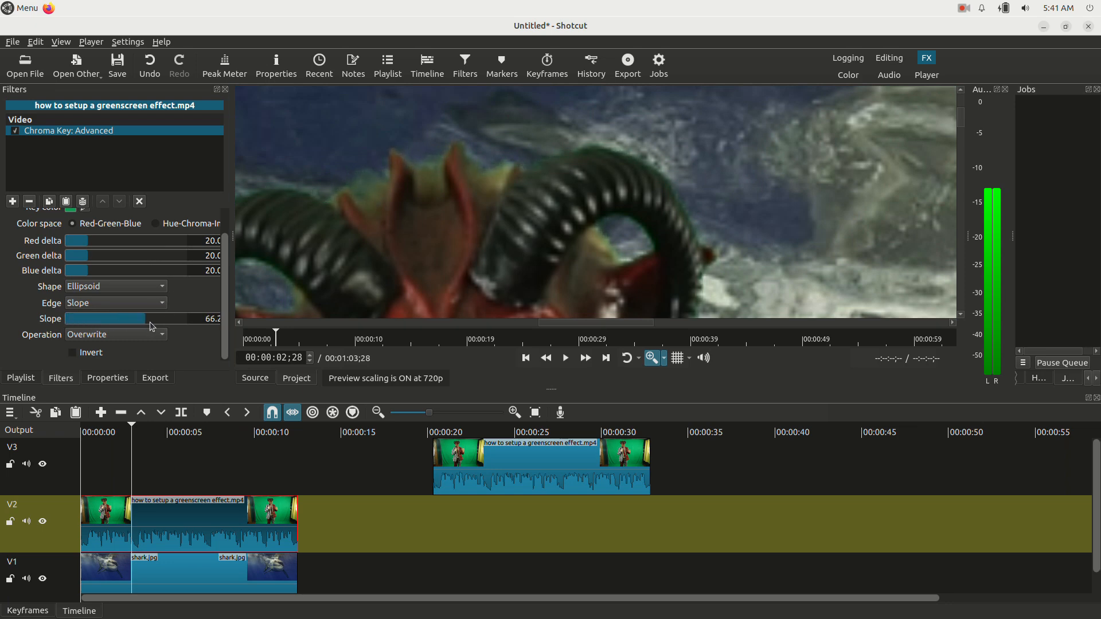
{"action": "left_click_drag", "start_coordinate": [149, 318], "coordinate": [64, 318]}
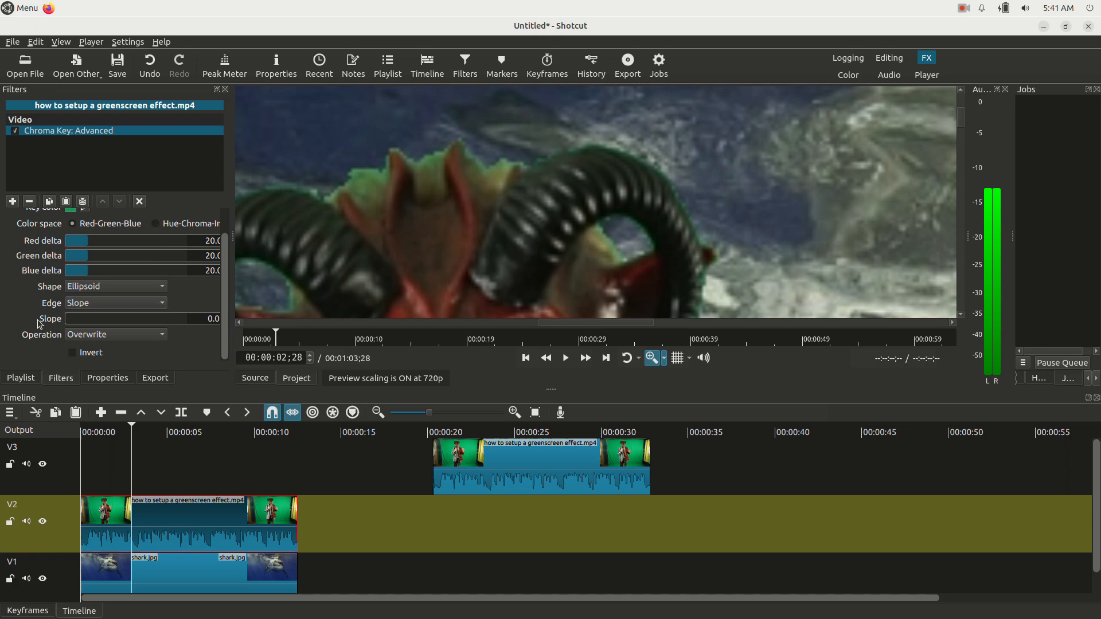
{"action": "left_click_drag", "start_coordinate": [65, 318], "coordinate": [102, 318]}
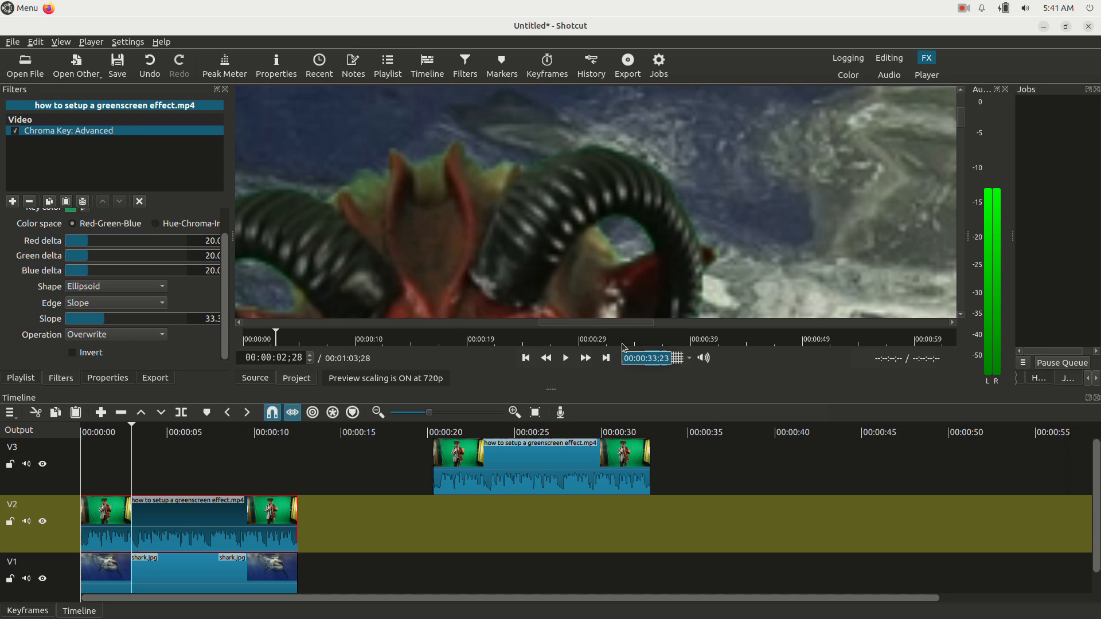
Fit the composite in the preview and move the V3 greenscreen clip to 00:00
{"action": "left_click", "coordinate": [665, 358]}
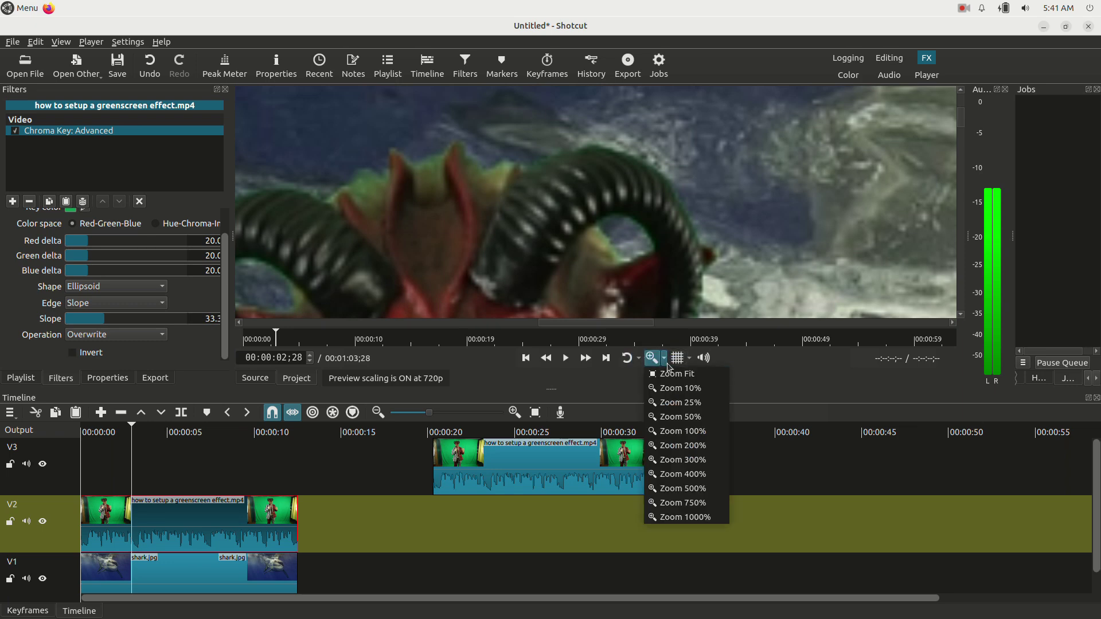
{"action": "left_click", "coordinate": [676, 374]}
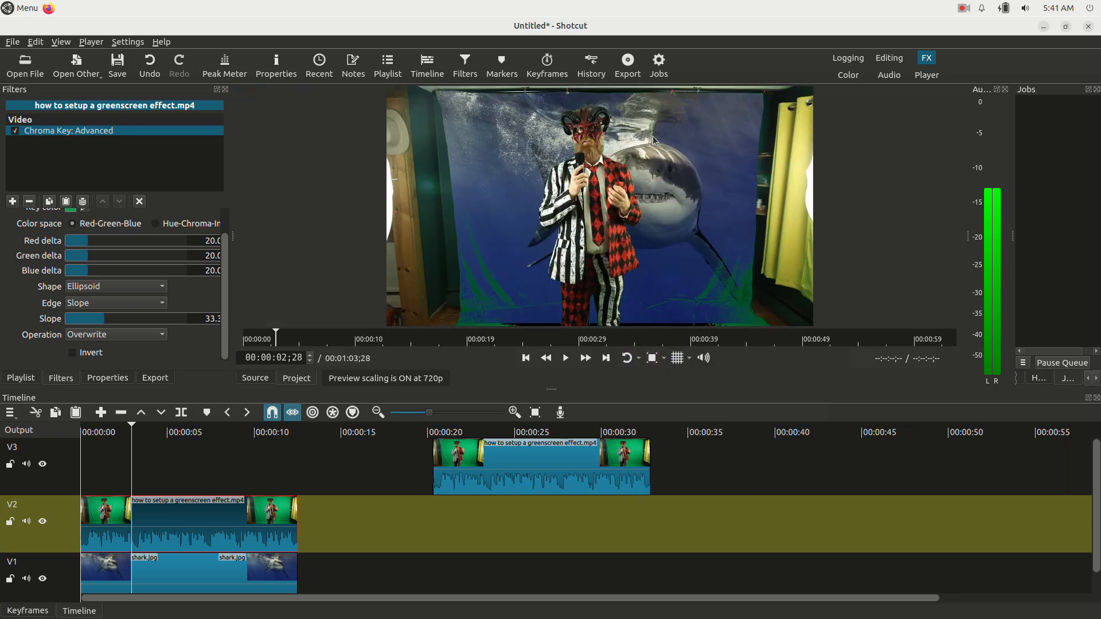
{"action": "mouse_move", "coordinate": [583, 113]}
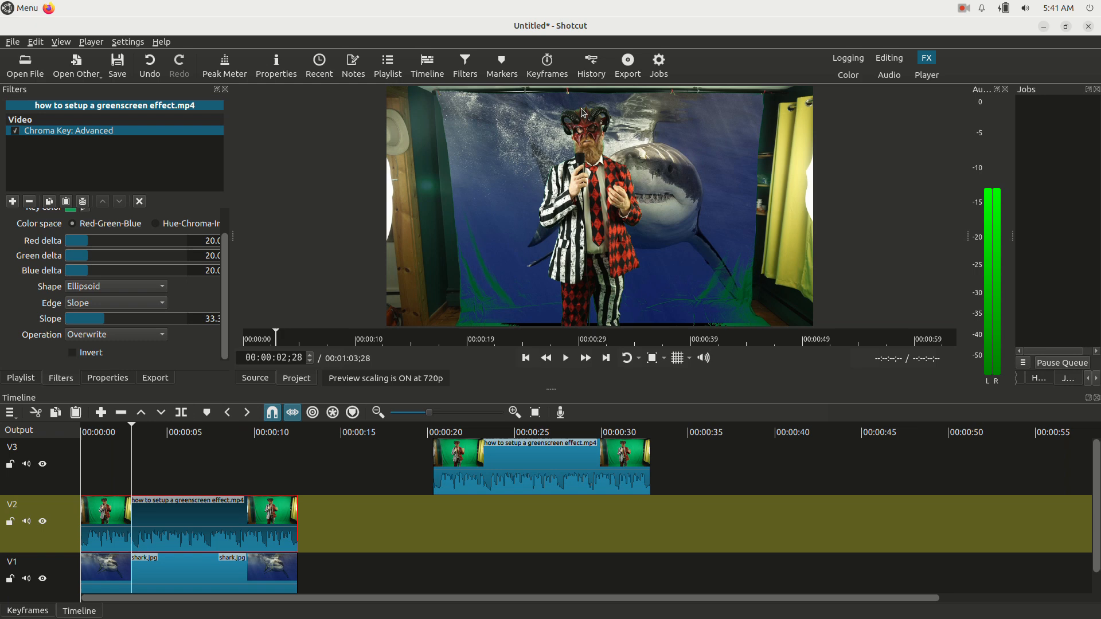
{"action": "mouse_move", "coordinate": [608, 252]}
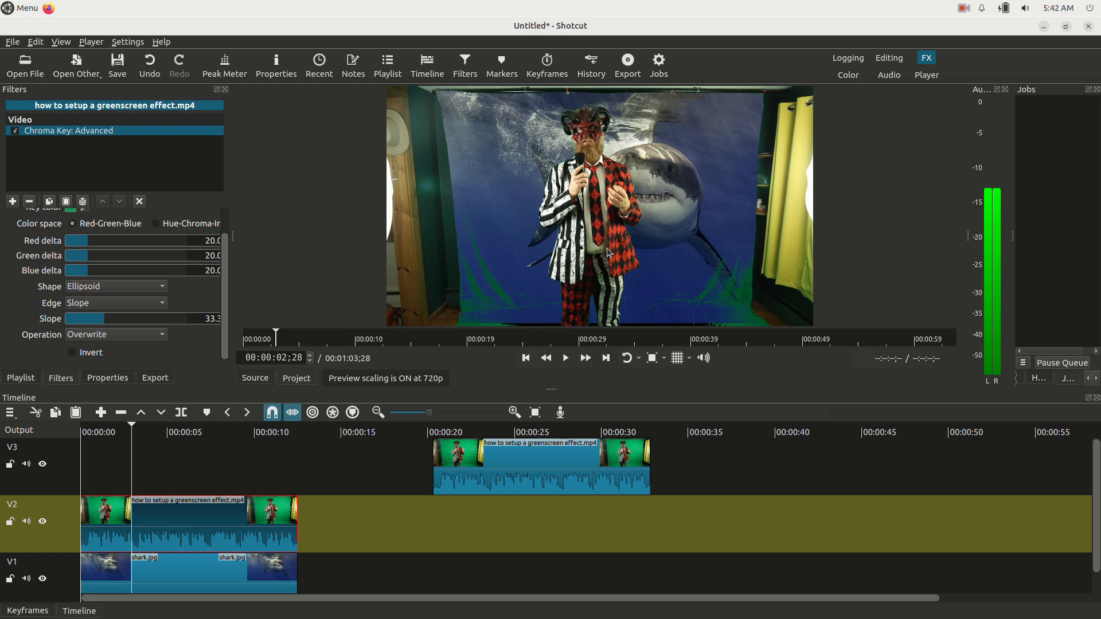
{"action": "mouse_move", "coordinate": [630, 311]}
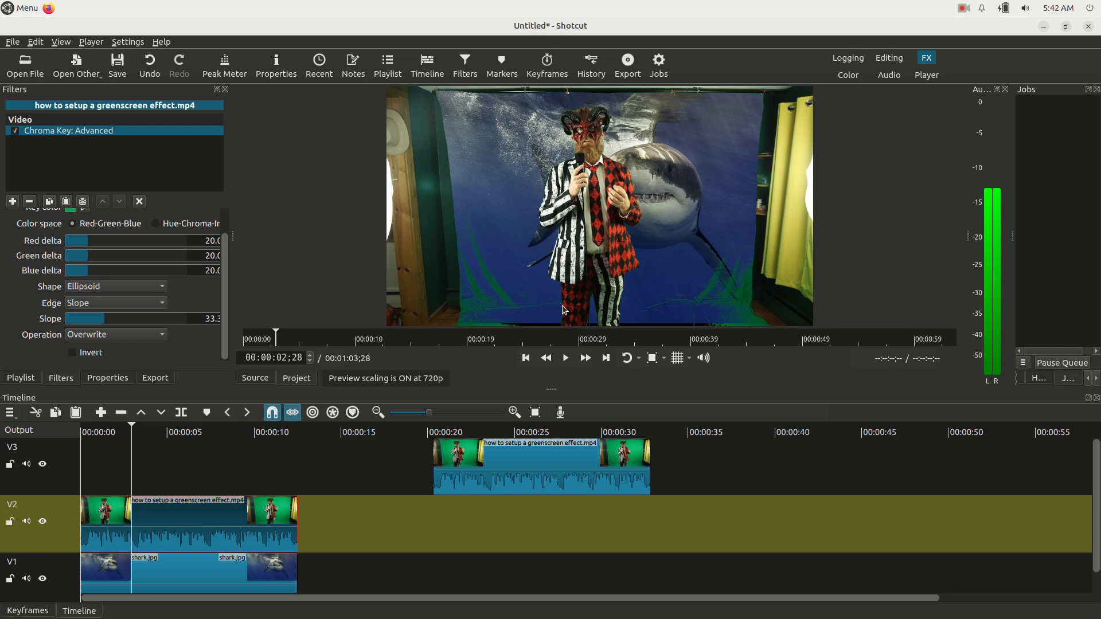
{"action": "mouse_move", "coordinate": [554, 312]}
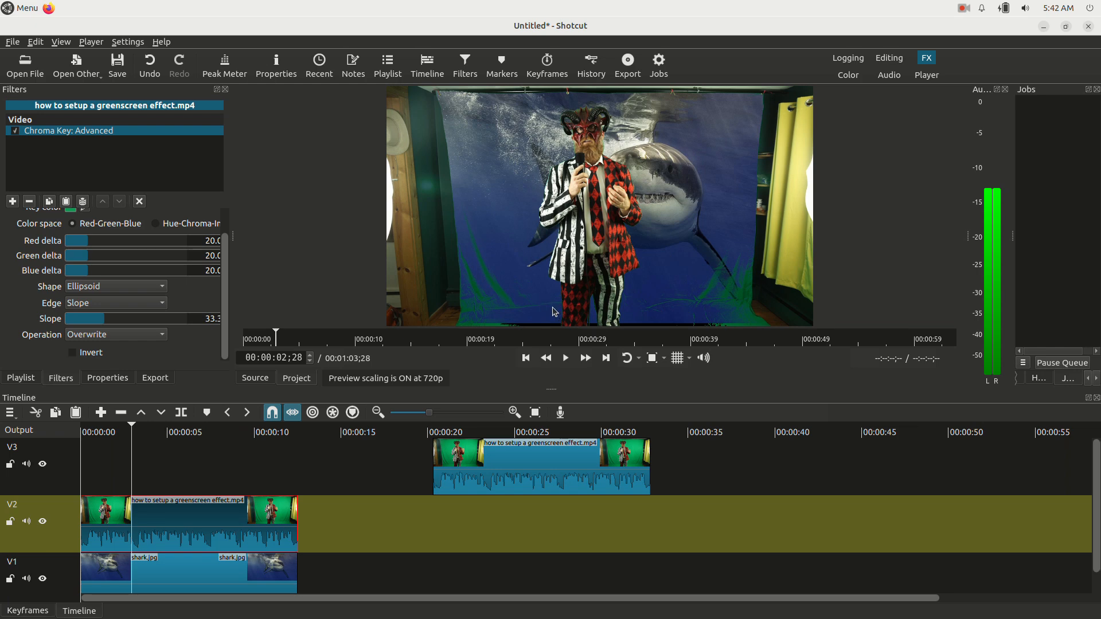
{"action": "left_click", "coordinate": [538, 431]}
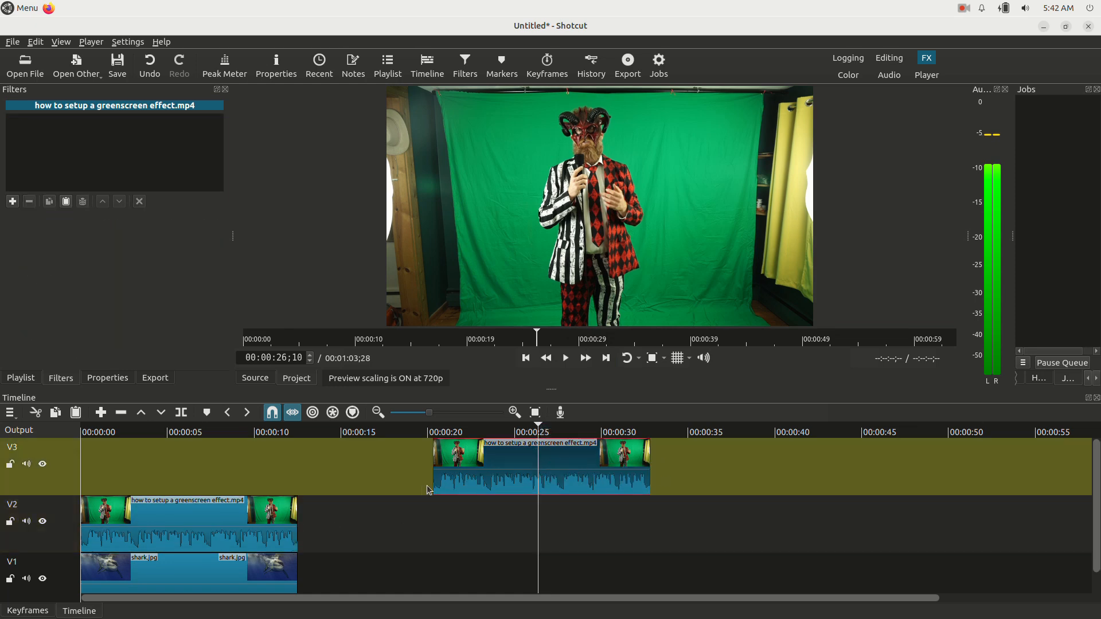
{"action": "mouse_move", "coordinate": [516, 467]}
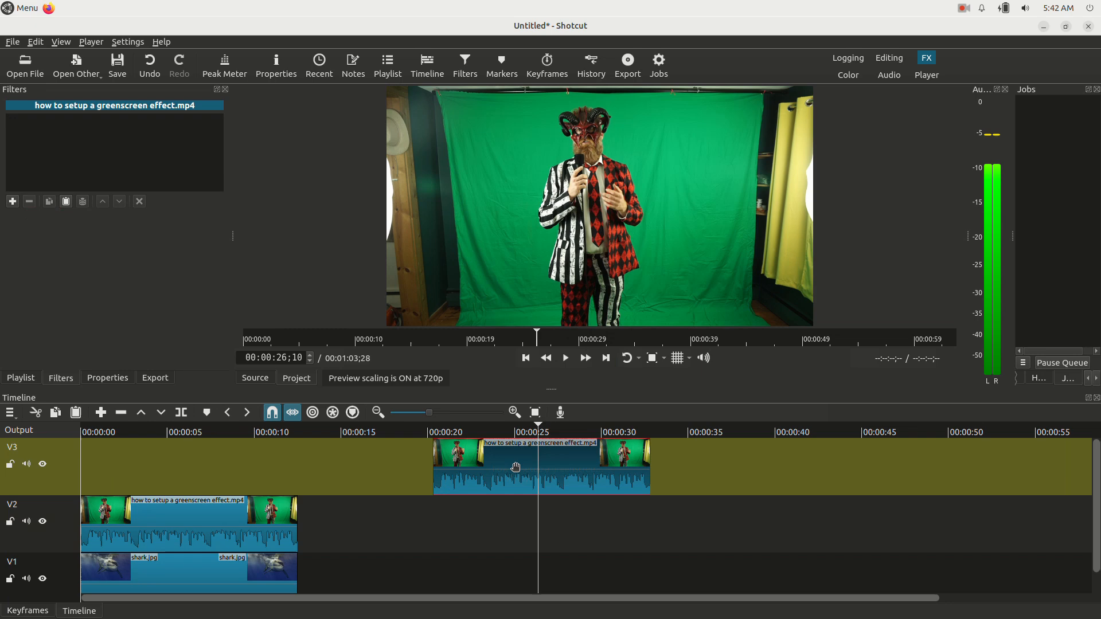
{"action": "left_click_drag", "start_coordinate": [515, 467], "coordinate": [172, 471]}
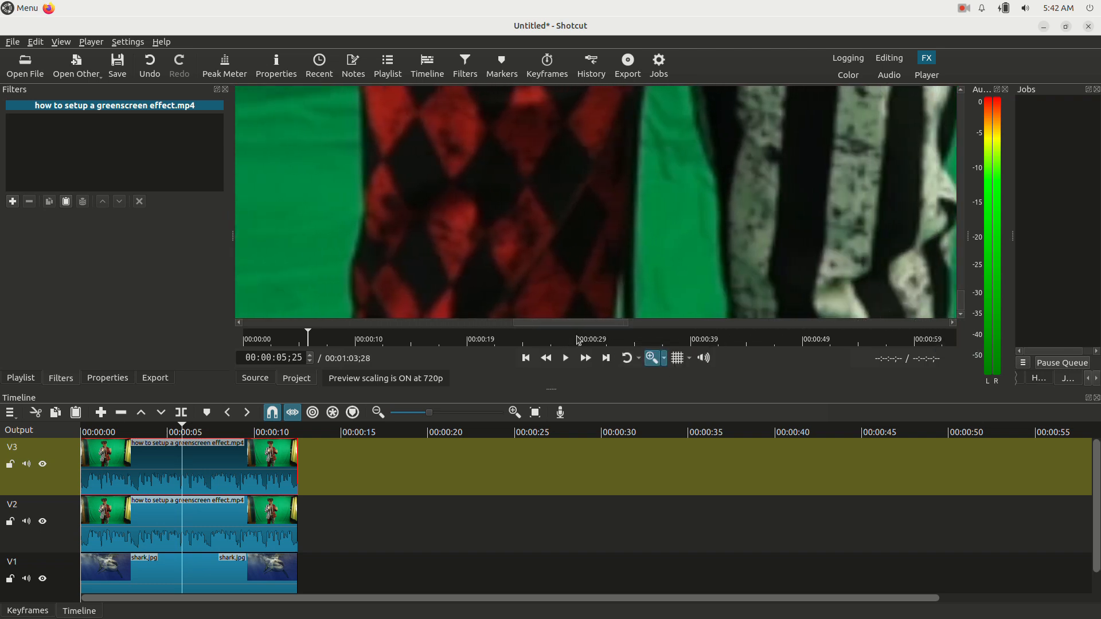
Add a chroma key to the V3 clip and sample the green backdrop as its key colour
{"action": "left_click", "coordinate": [12, 200]}
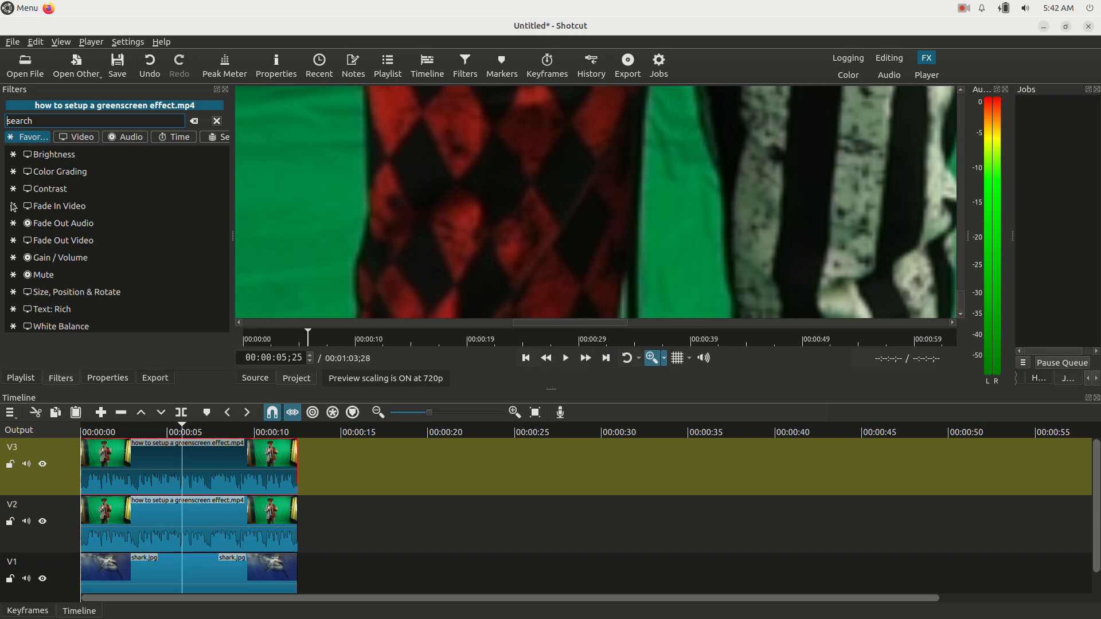
{"action": "type", "text": "cg"}
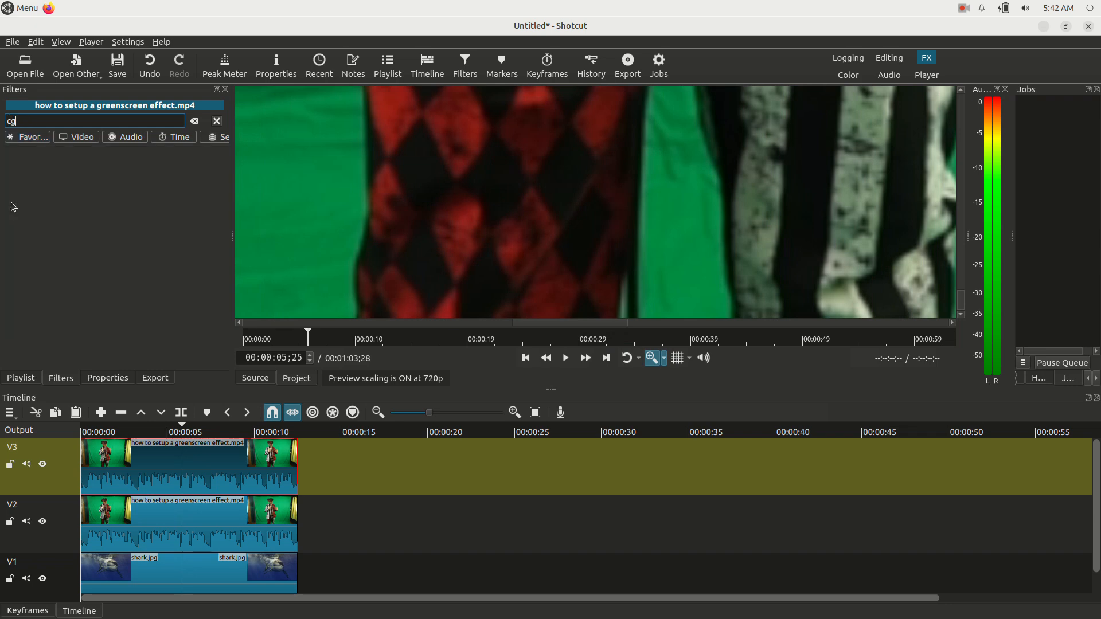
{"action": "type", "text": "che"}
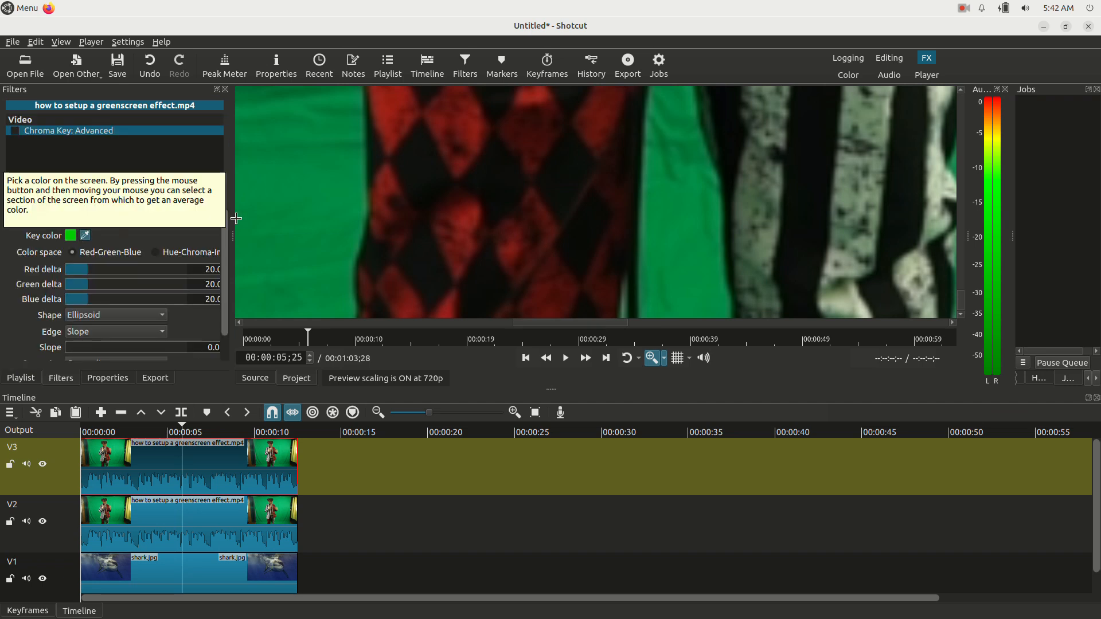
{"action": "mouse_move", "coordinate": [347, 250]}
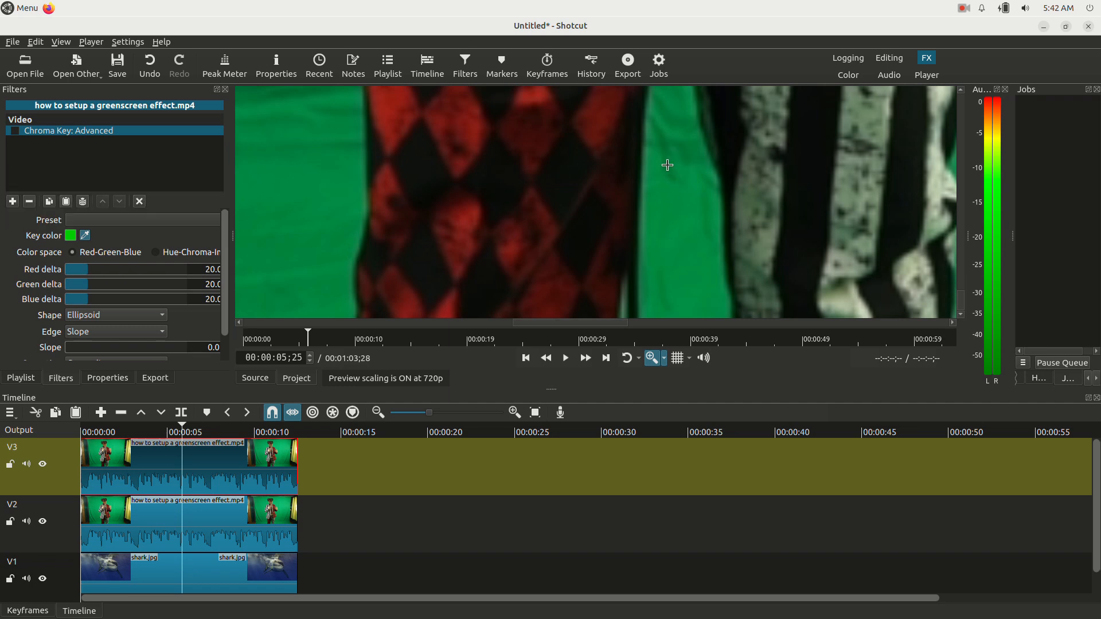
{"action": "left_click", "coordinate": [13, 129]}
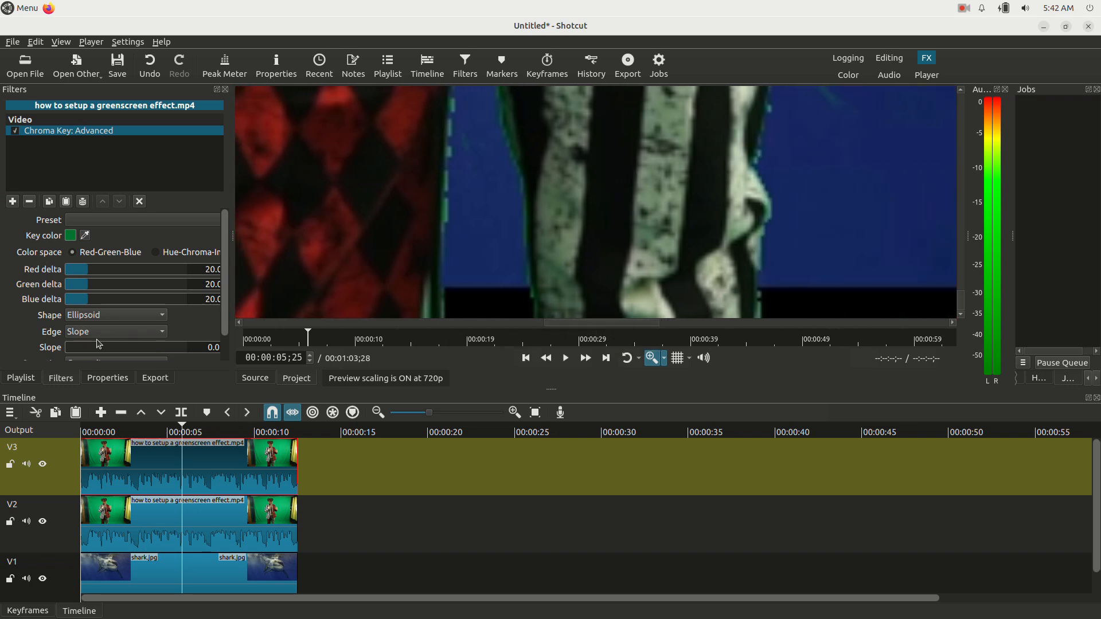
Raise the second key's edge slope to about 60 and fit the whole frame in the preview
{"action": "left_click_drag", "start_coordinate": [75, 346], "coordinate": [116, 346]}
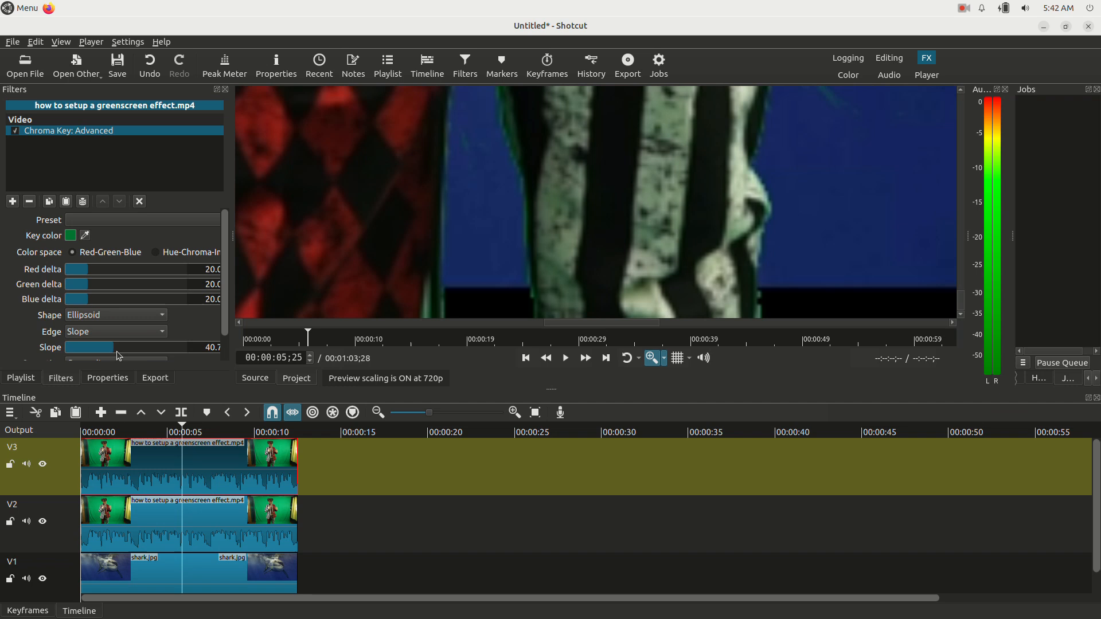
{"action": "left_click_drag", "start_coordinate": [108, 346], "coordinate": [133, 347]}
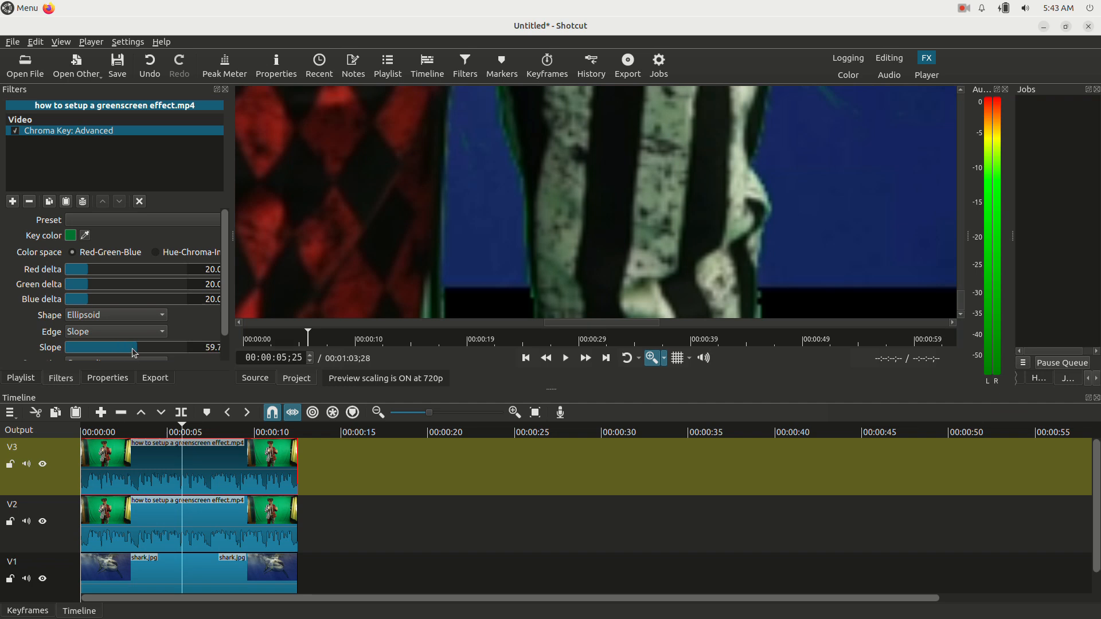
{"action": "left_click", "coordinate": [663, 358]}
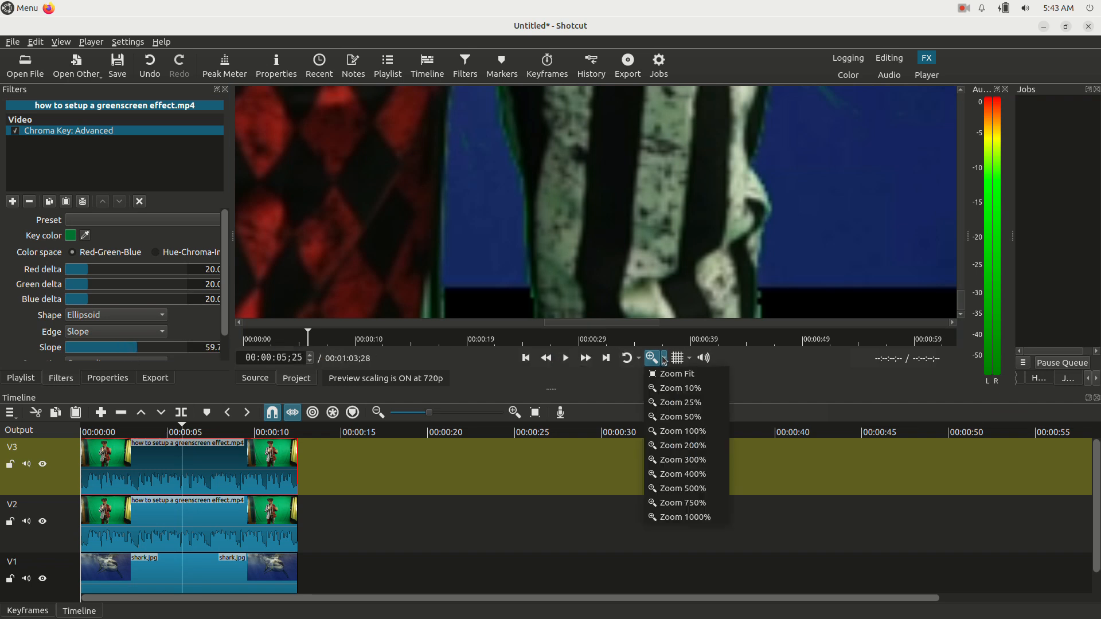
{"action": "mouse_move", "coordinate": [677, 374]}
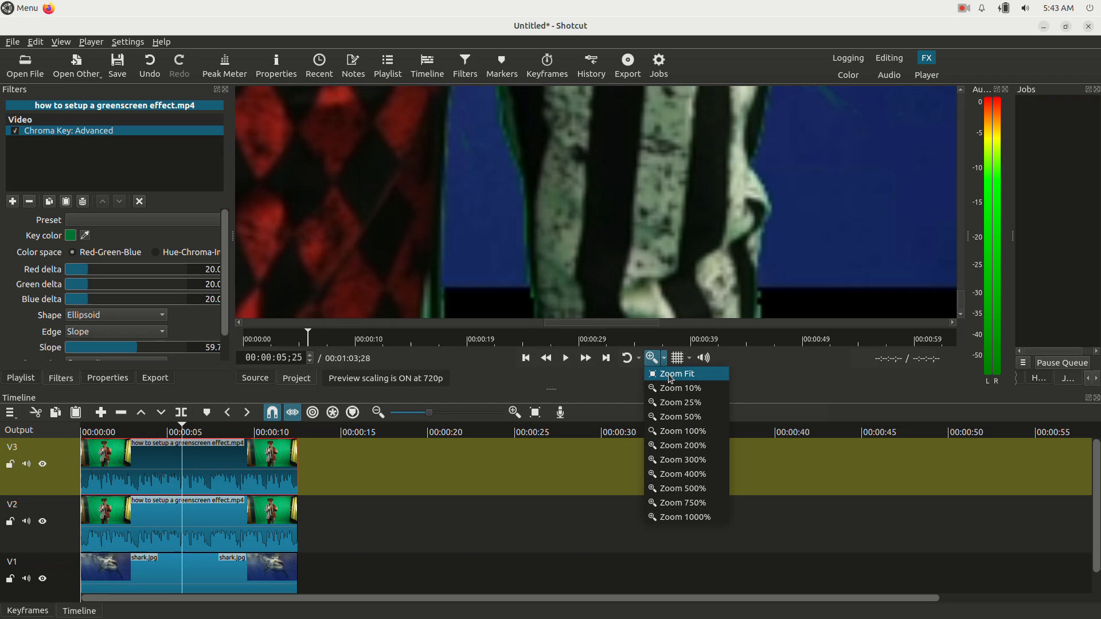
{"action": "left_click", "coordinate": [677, 374]}
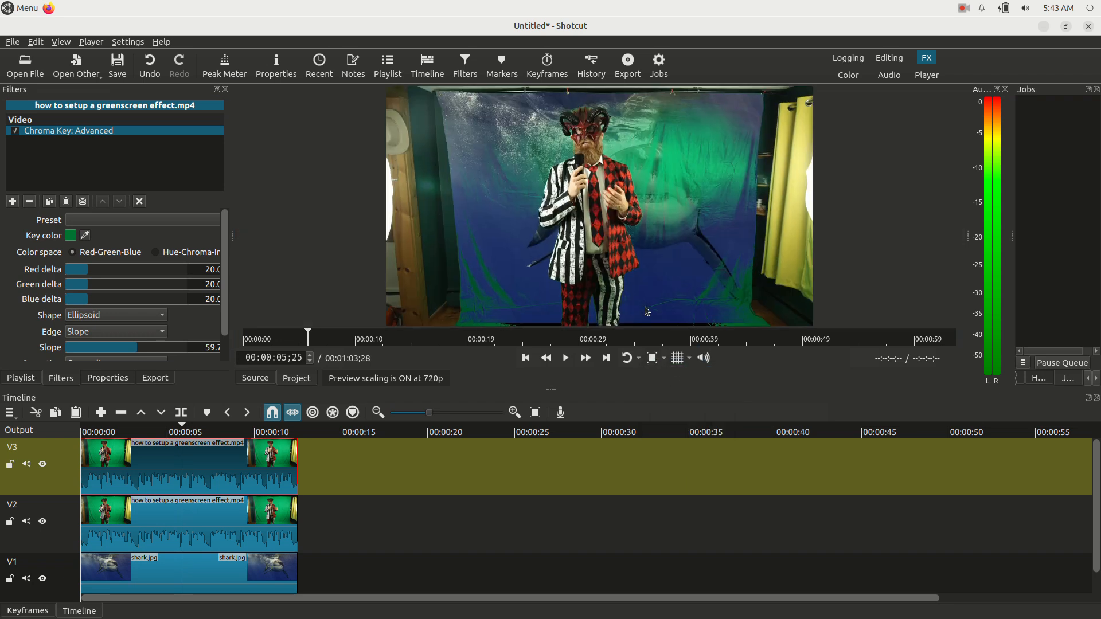
{"action": "mouse_move", "coordinate": [596, 106]}
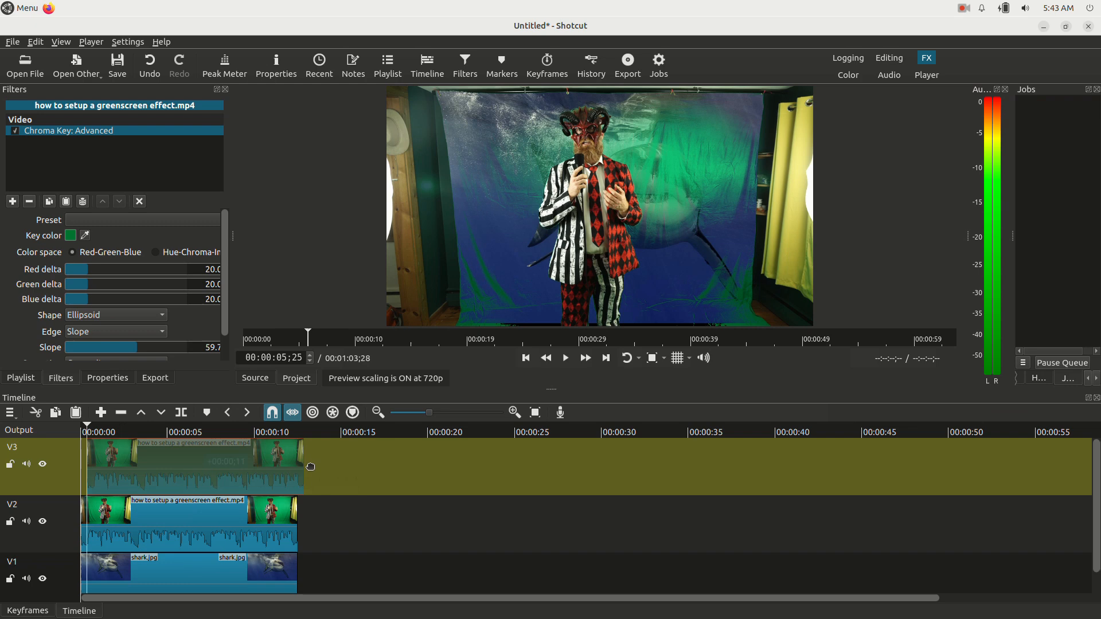
Move the V3 keyed clip to about 00:12 over a second shark.jpg copy and select it
{"action": "left_click_drag", "start_coordinate": [196, 467], "coordinate": [417, 467]}
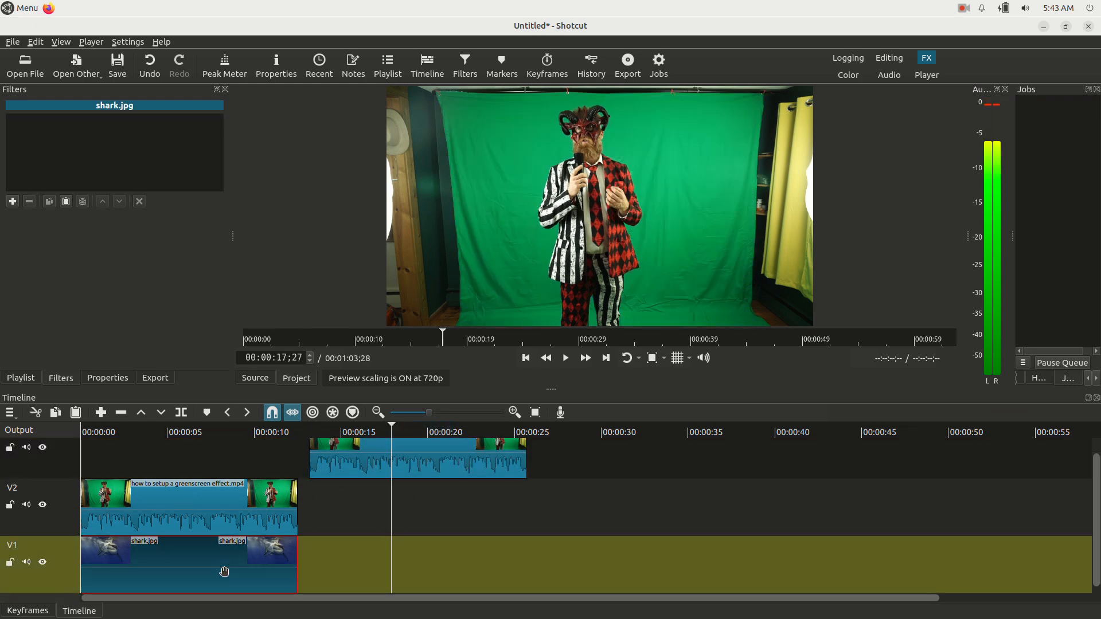
{"action": "mouse_move", "coordinate": [223, 571]}
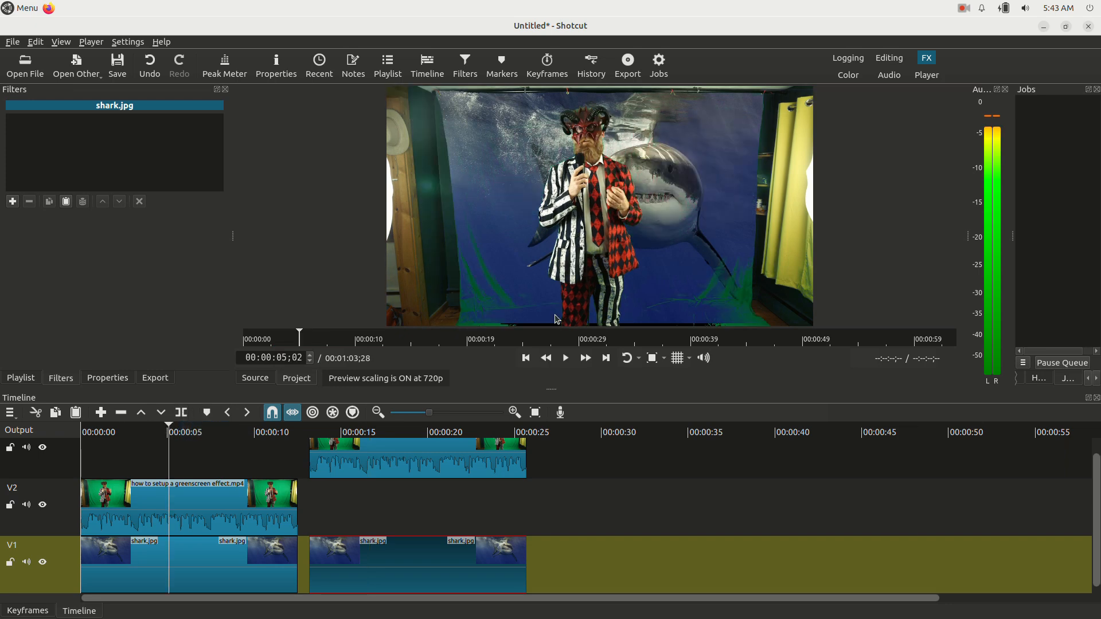
{"action": "mouse_move", "coordinate": [595, 144]}
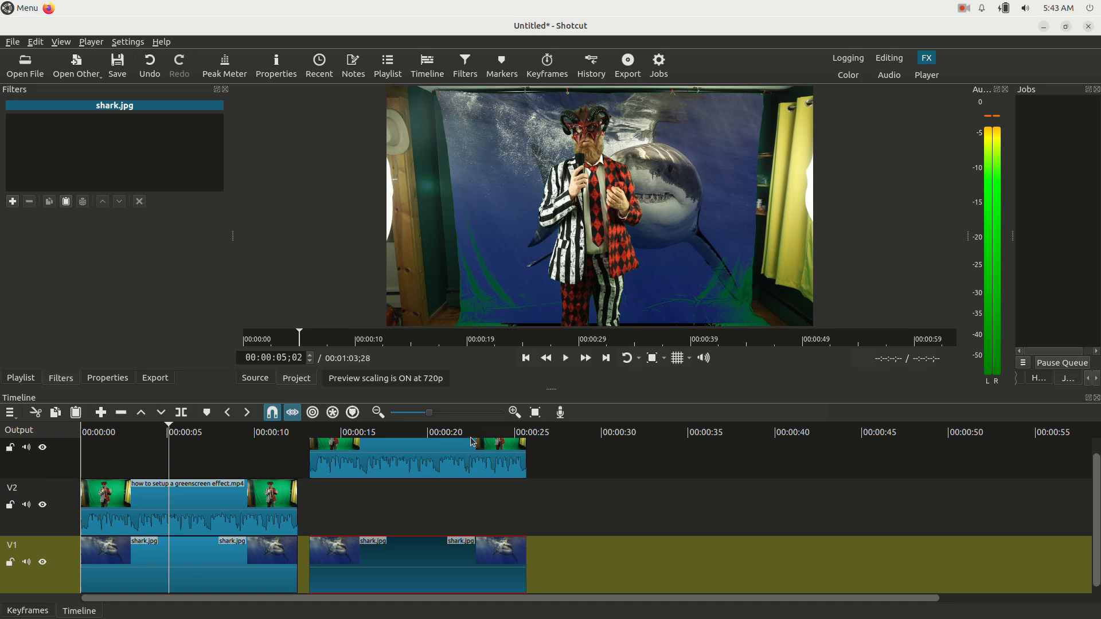
{"action": "mouse_move", "coordinate": [412, 449]}
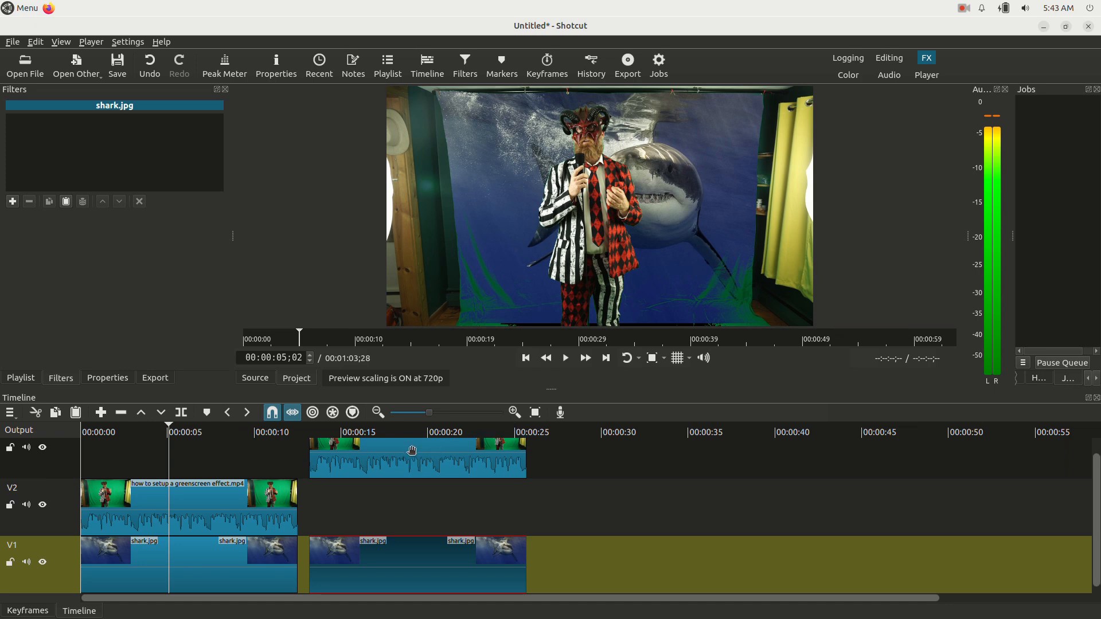
{"action": "left_click", "coordinate": [394, 431]}
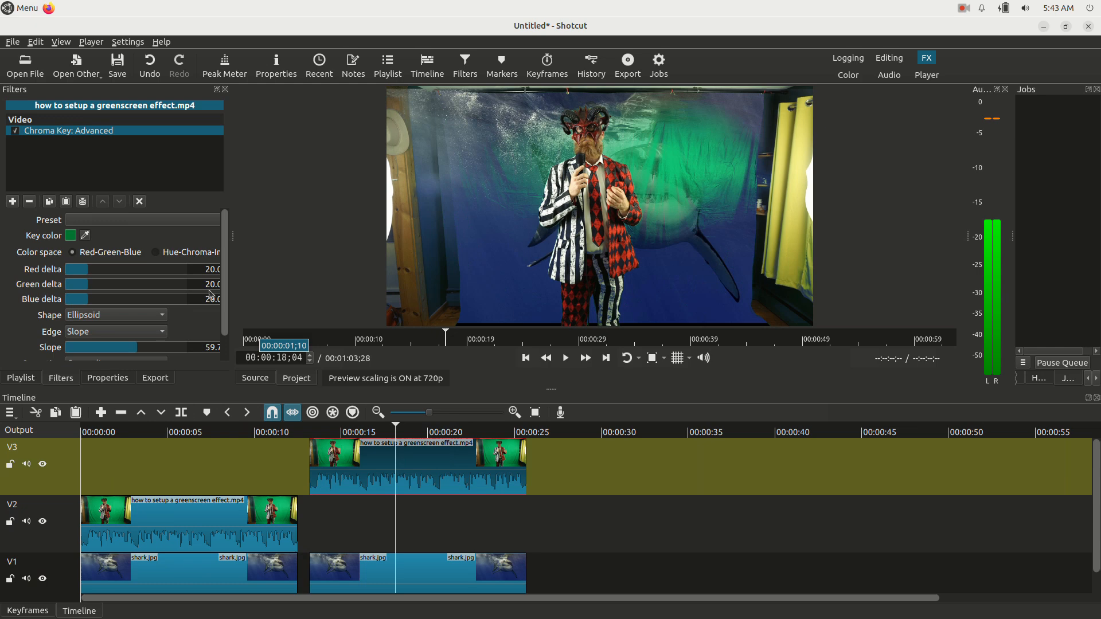
Add a Crop: Rectangle filter to the top keyed clip via the filter search
{"action": "left_click", "coordinate": [14, 201]}
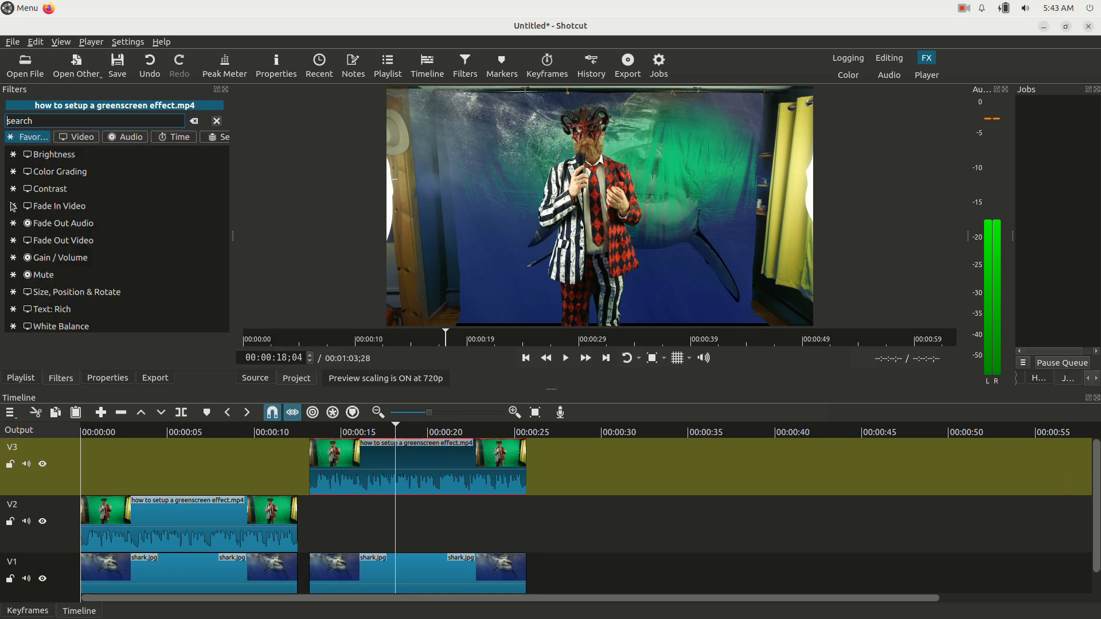
{"action": "type", "text": "crop"}
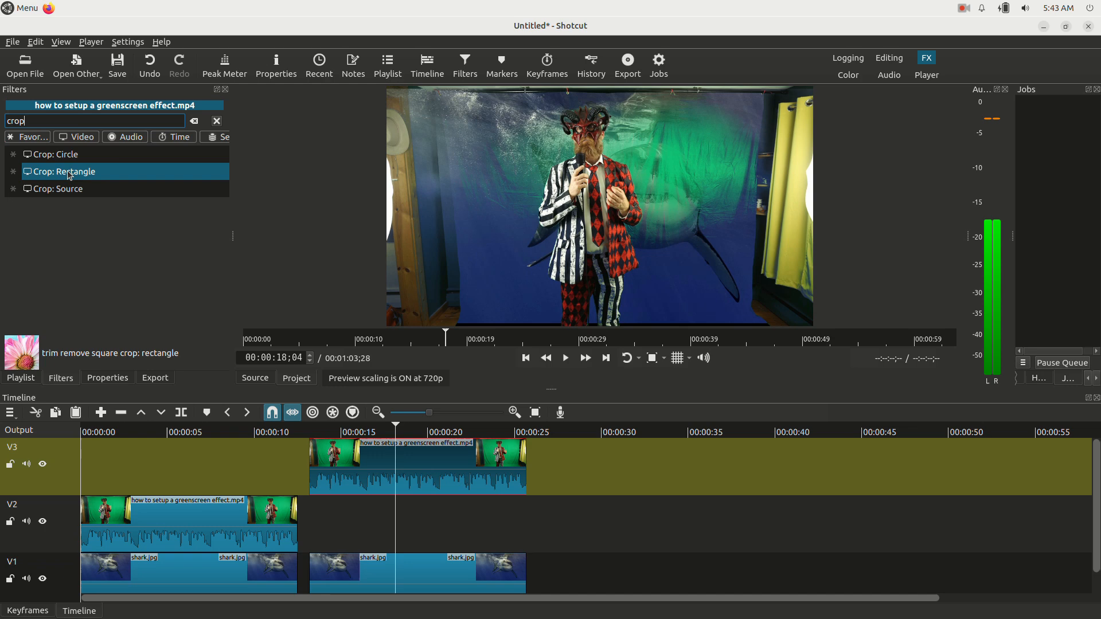
{"action": "double_click", "coordinate": [64, 172]}
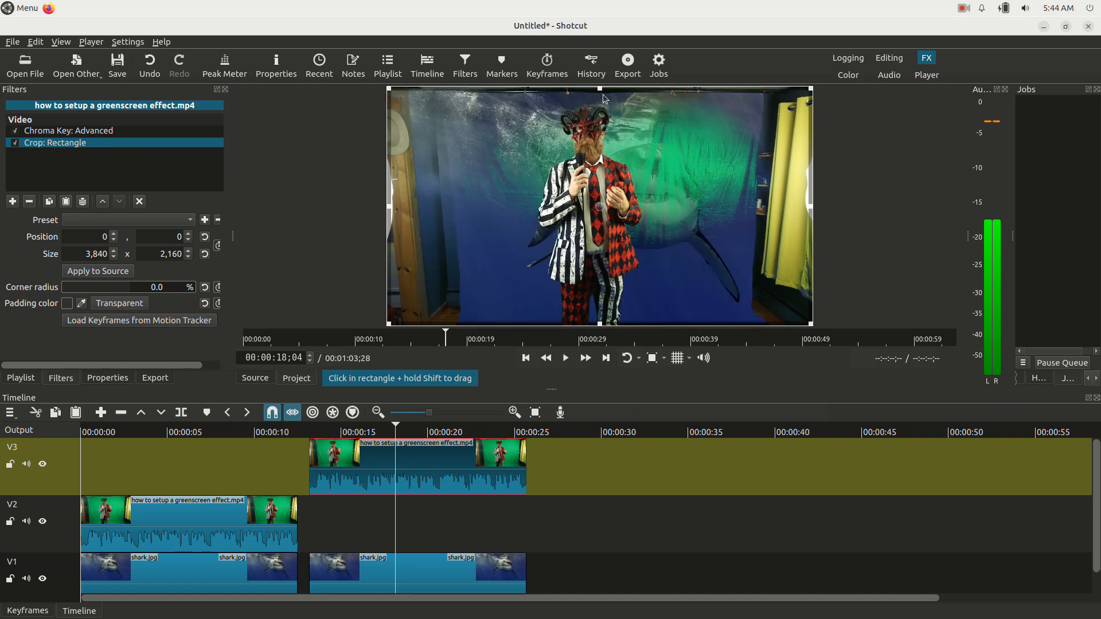
Drag the crop handles to confine the top clip to the lower strip around the legs
{"action": "left_click_drag", "start_coordinate": [600, 99], "coordinate": [600, 205]}
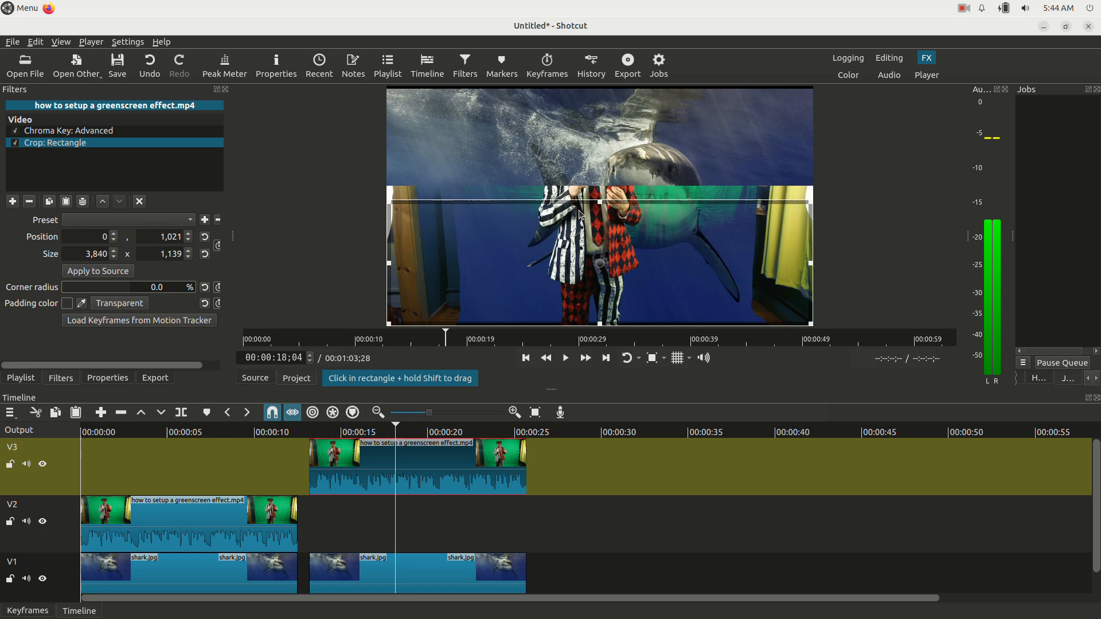
{"action": "left_click_drag", "start_coordinate": [599, 201], "coordinate": [599, 257]}
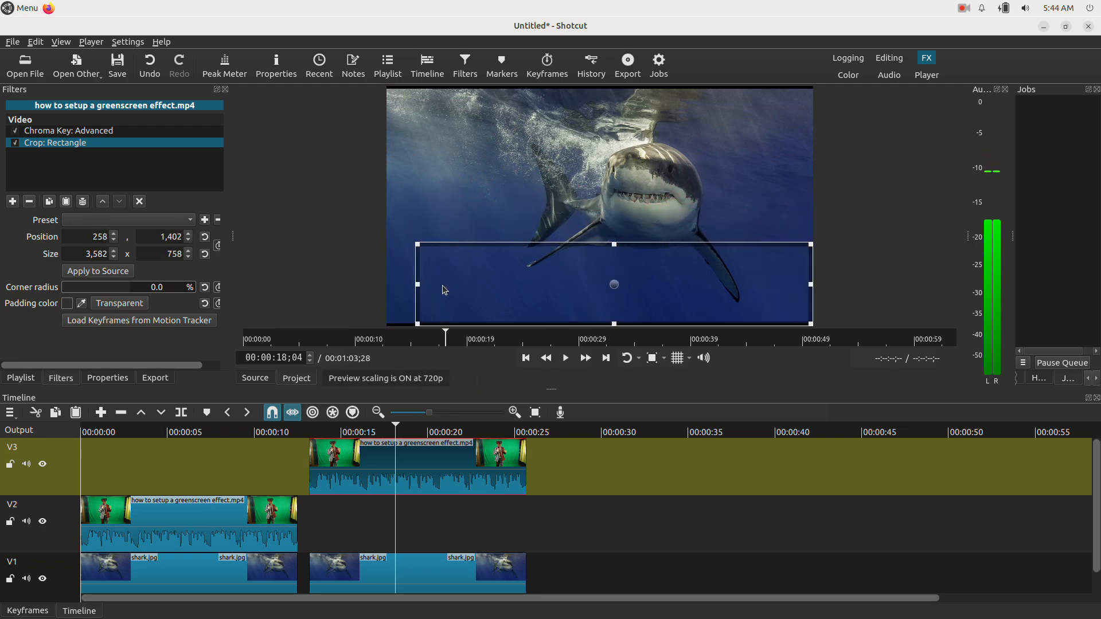
{"action": "left_click_drag", "start_coordinate": [612, 285], "coordinate": [814, 285]}
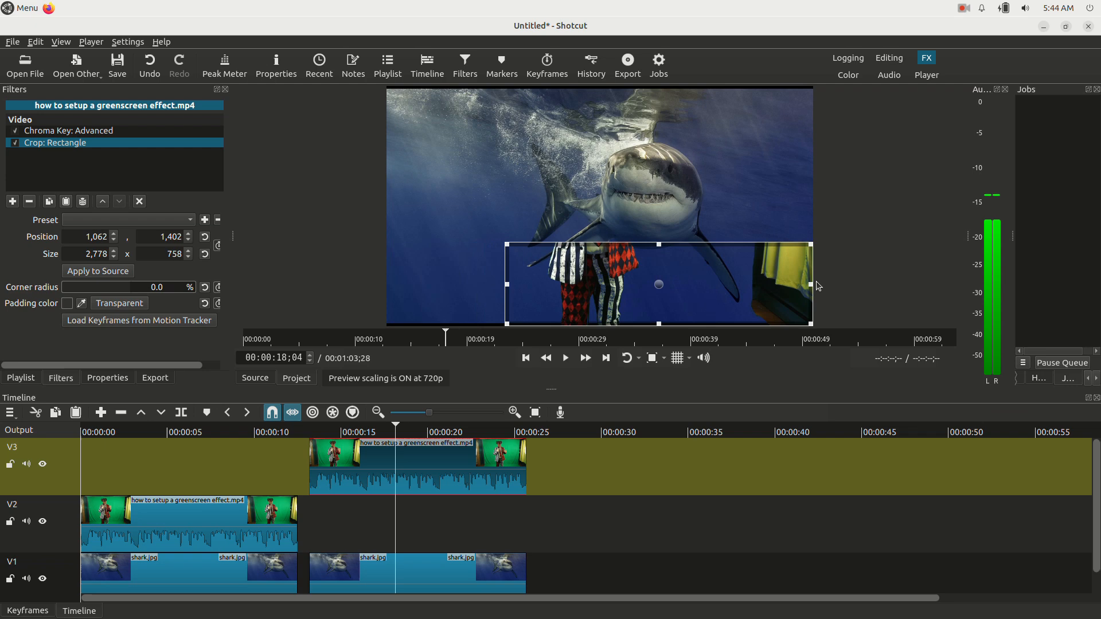
{"action": "left_click_drag", "start_coordinate": [812, 284], "coordinate": [636, 285]}
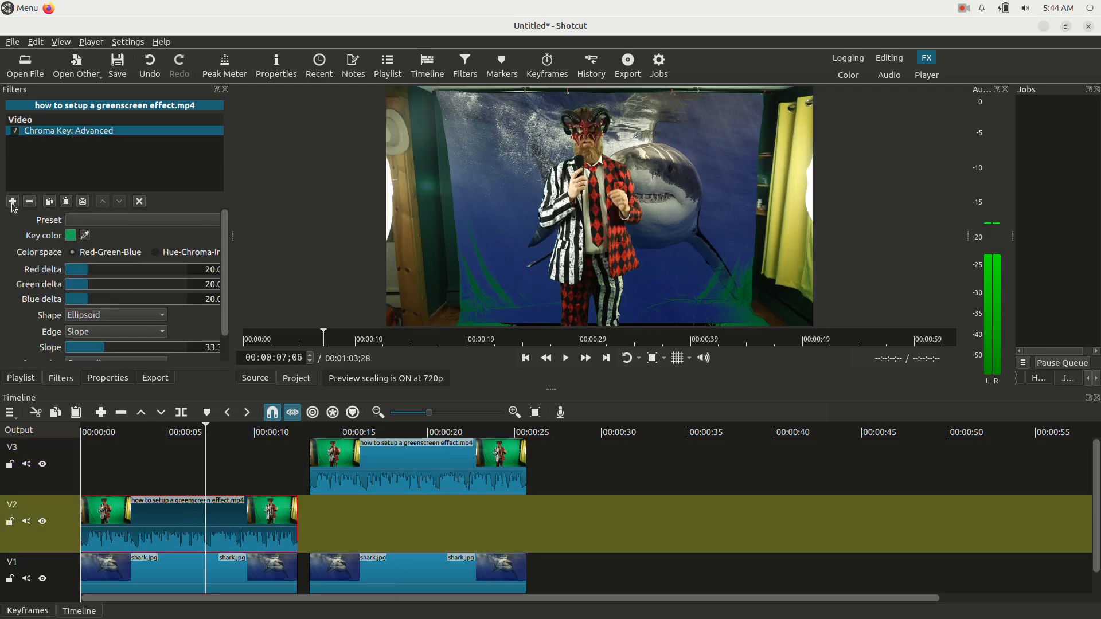
Add a Crop: Rectangle to the V2 clip with its top edge just above the head
{"action": "left_click", "coordinate": [11, 201]}
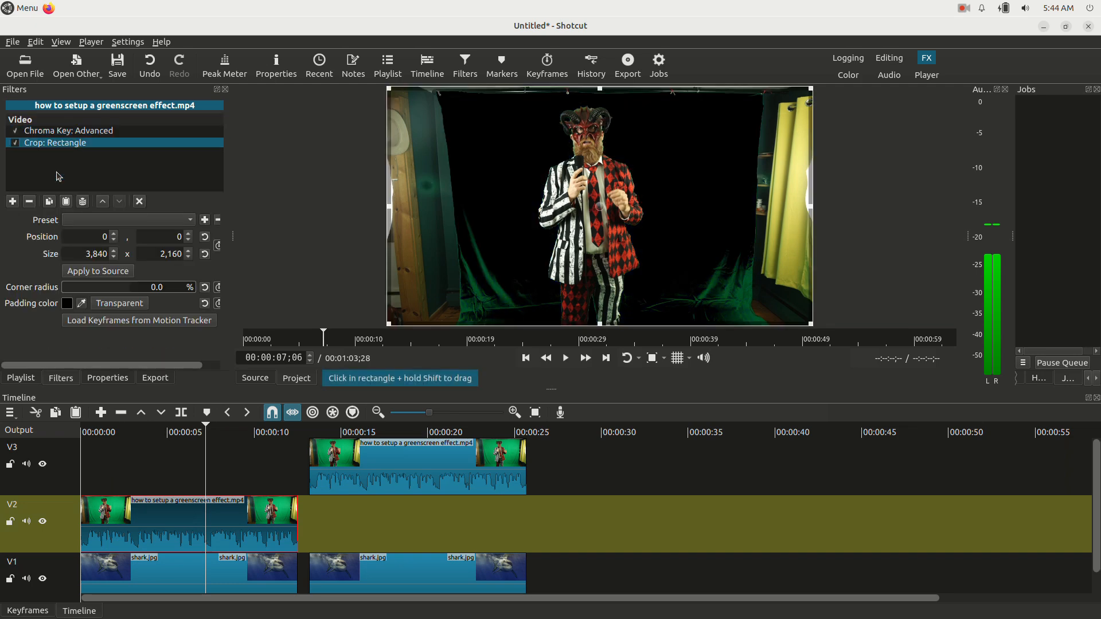
{"action": "mouse_move", "coordinate": [105, 314]}
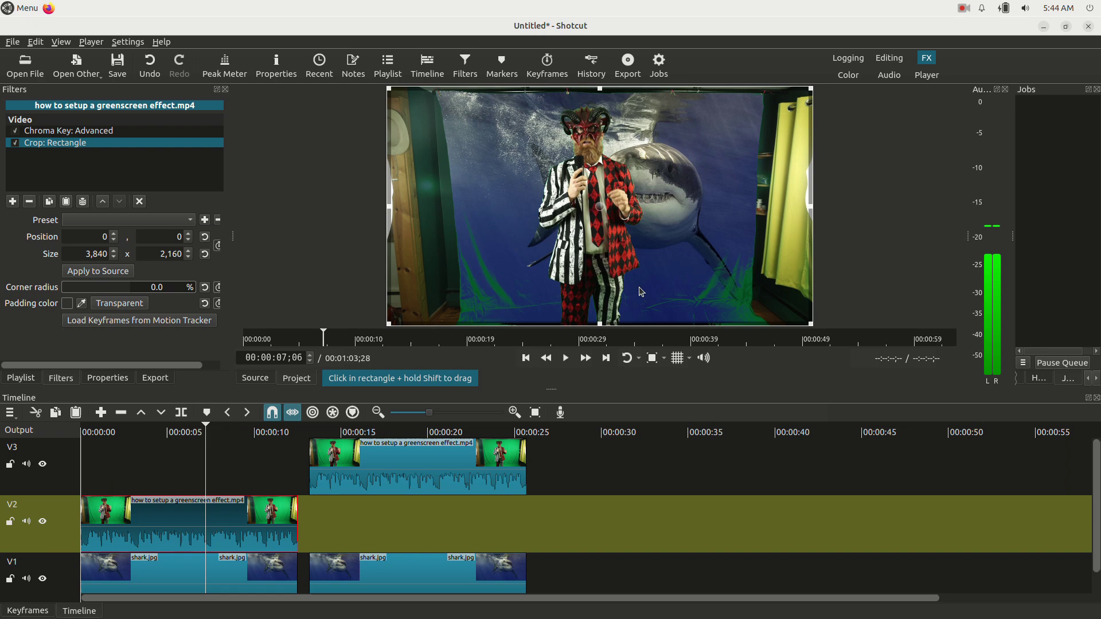
{"action": "mouse_move", "coordinate": [623, 323]}
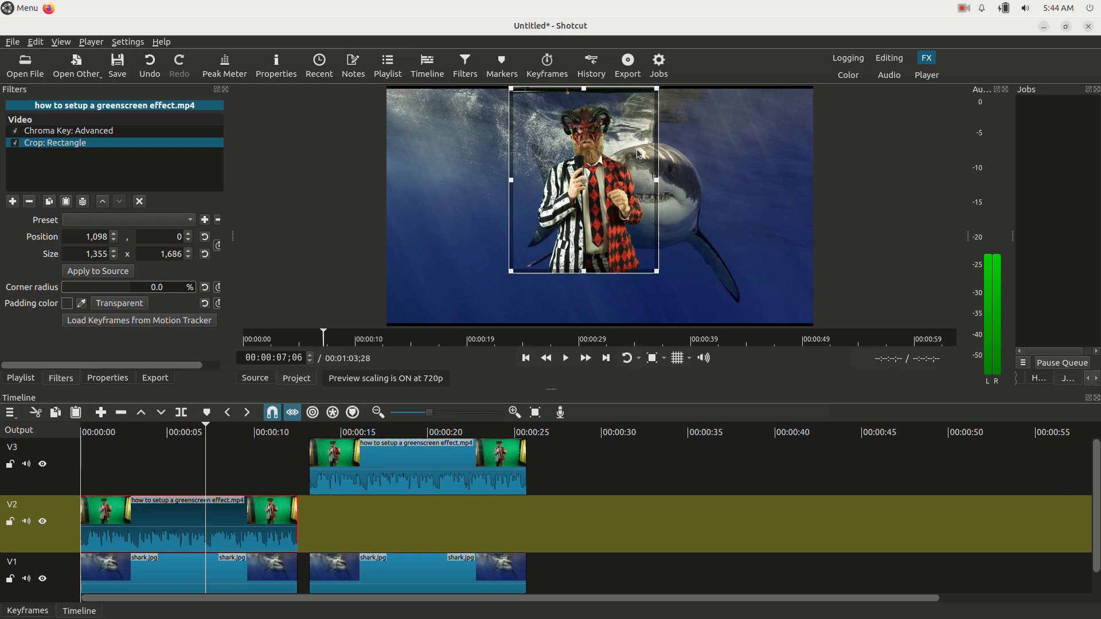
{"action": "left_click_drag", "start_coordinate": [583, 89], "coordinate": [583, 102]}
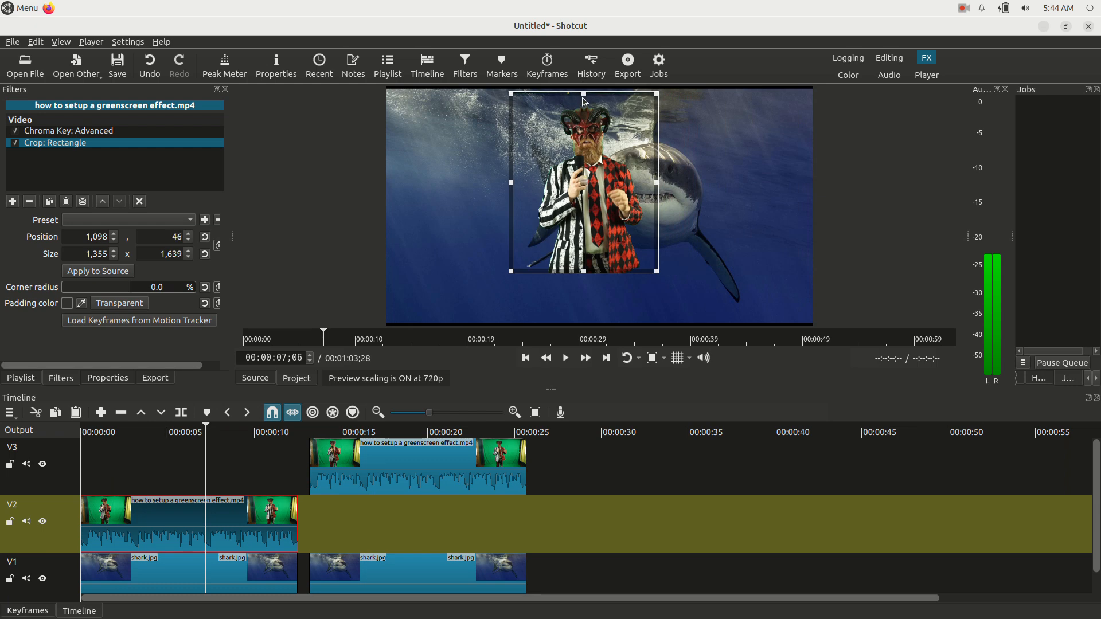
{"action": "left_click_drag", "start_coordinate": [583, 100], "coordinate": [583, 102]}
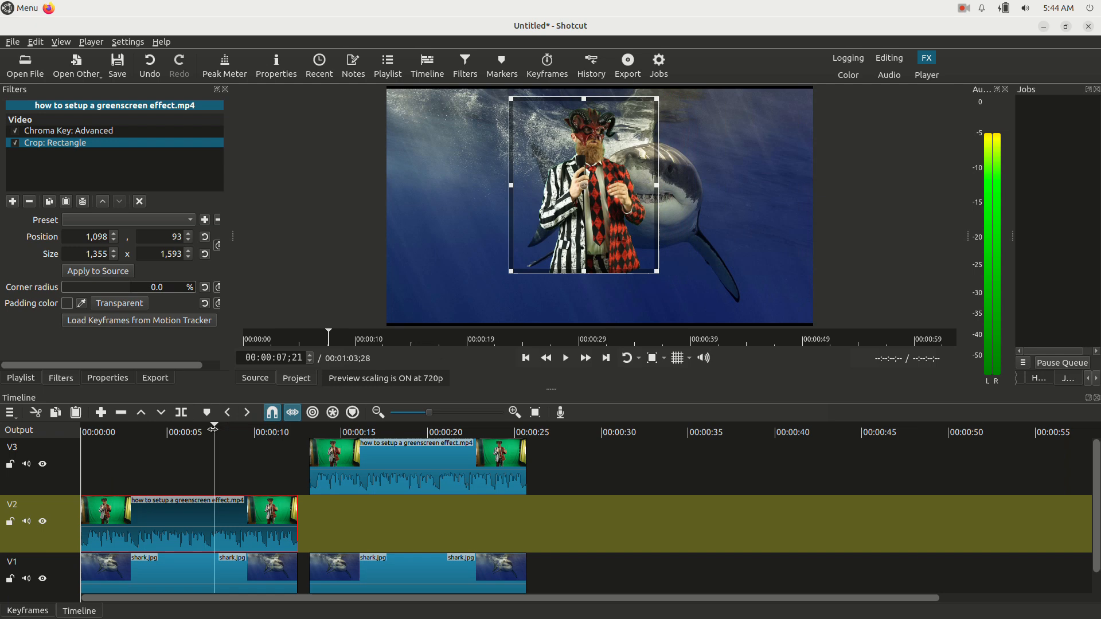
{"action": "left_click", "coordinate": [360, 432]}
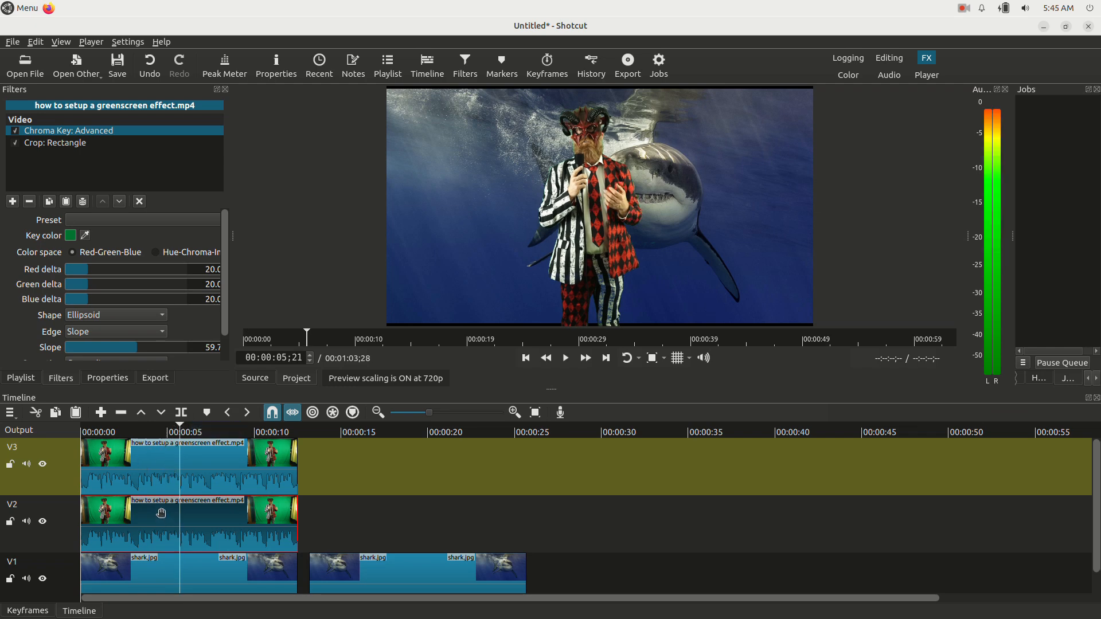
{"action": "mouse_move", "coordinate": [168, 567]}
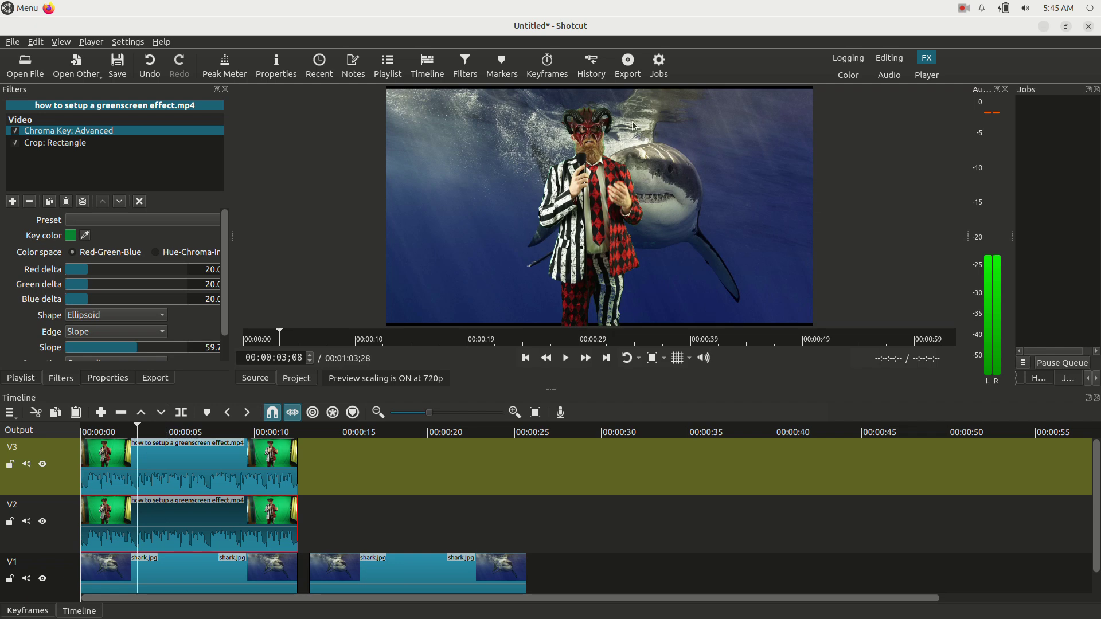
{"action": "mouse_move", "coordinate": [606, 265]}
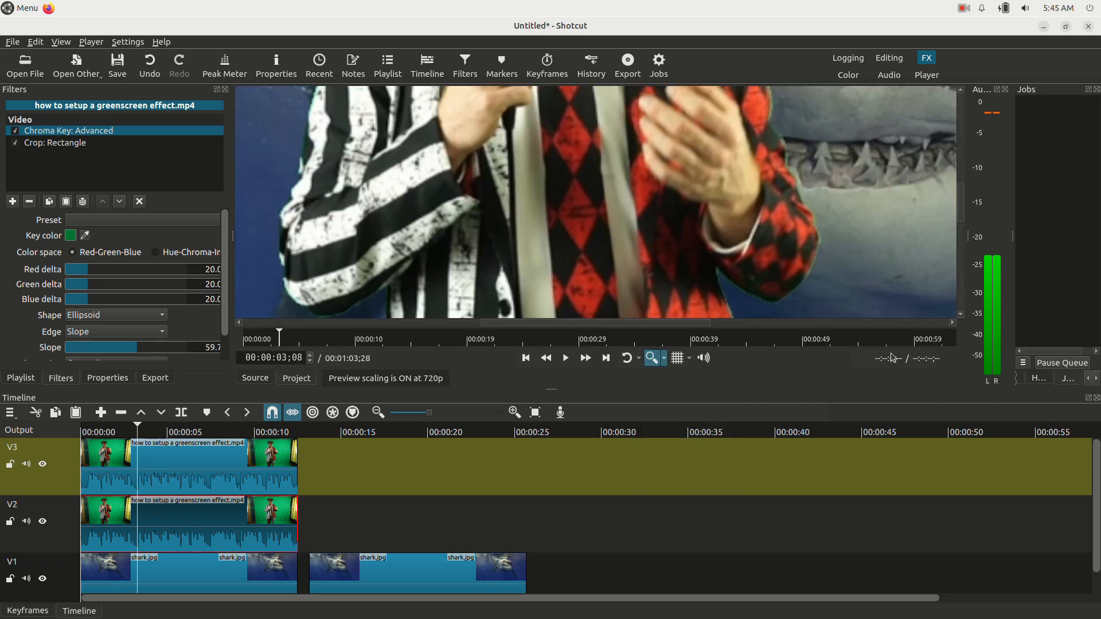
{"action": "mouse_move", "coordinate": [947, 264]}
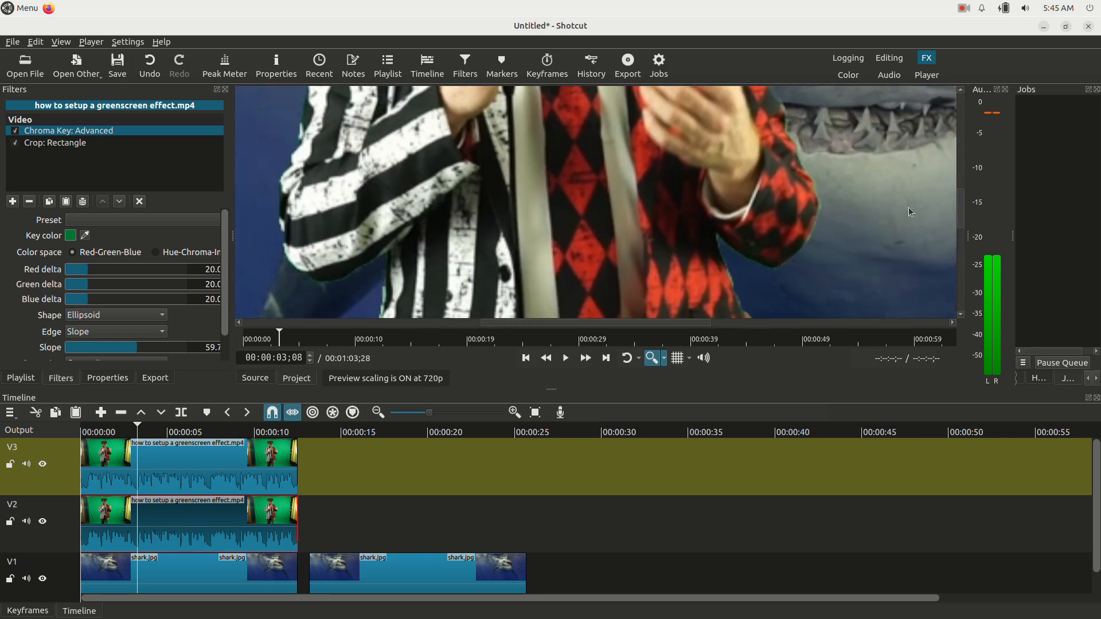
Fit the whole composite of the person over the shark in the preview again
{"action": "left_click", "coordinate": [664, 358]}
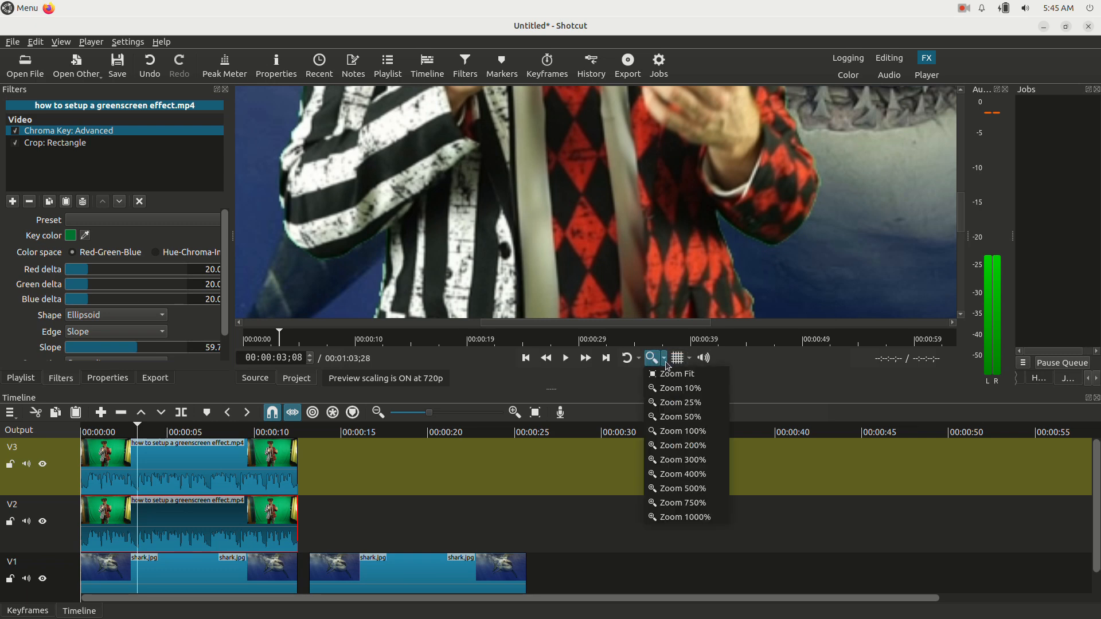
{"action": "left_click", "coordinate": [677, 374]}
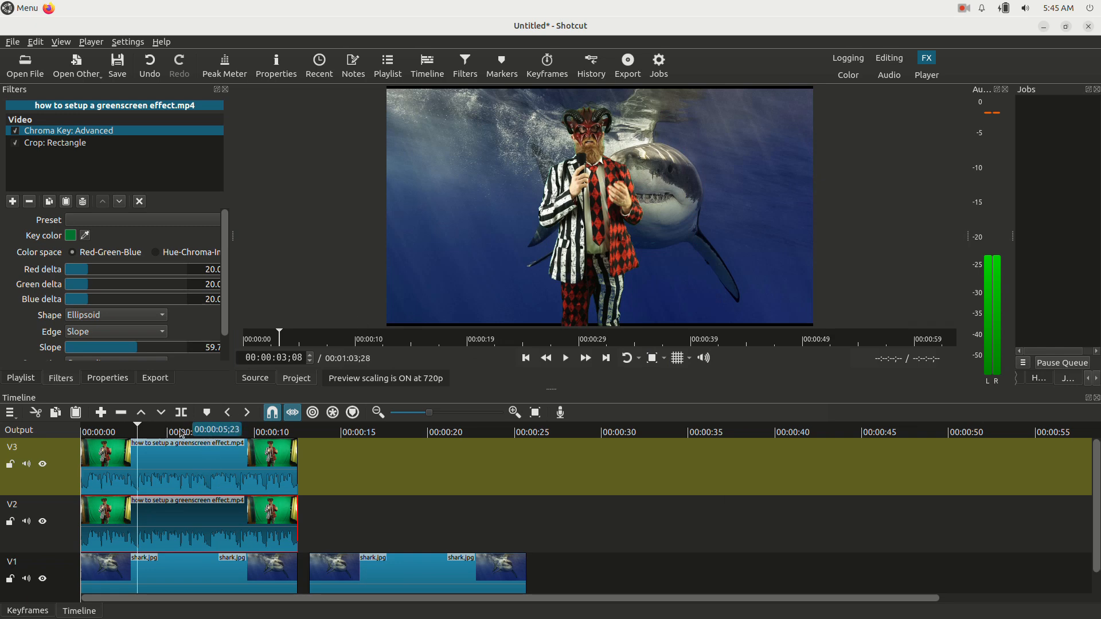
{"action": "left_click", "coordinate": [190, 431]}
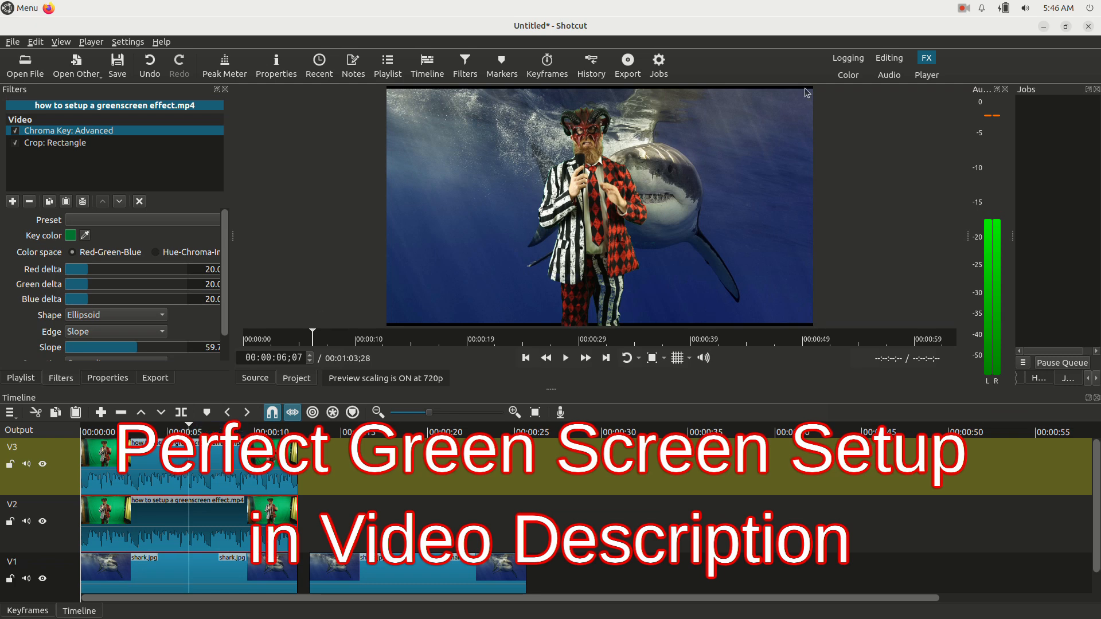
{"action": "mouse_move", "coordinate": [966, 9]}
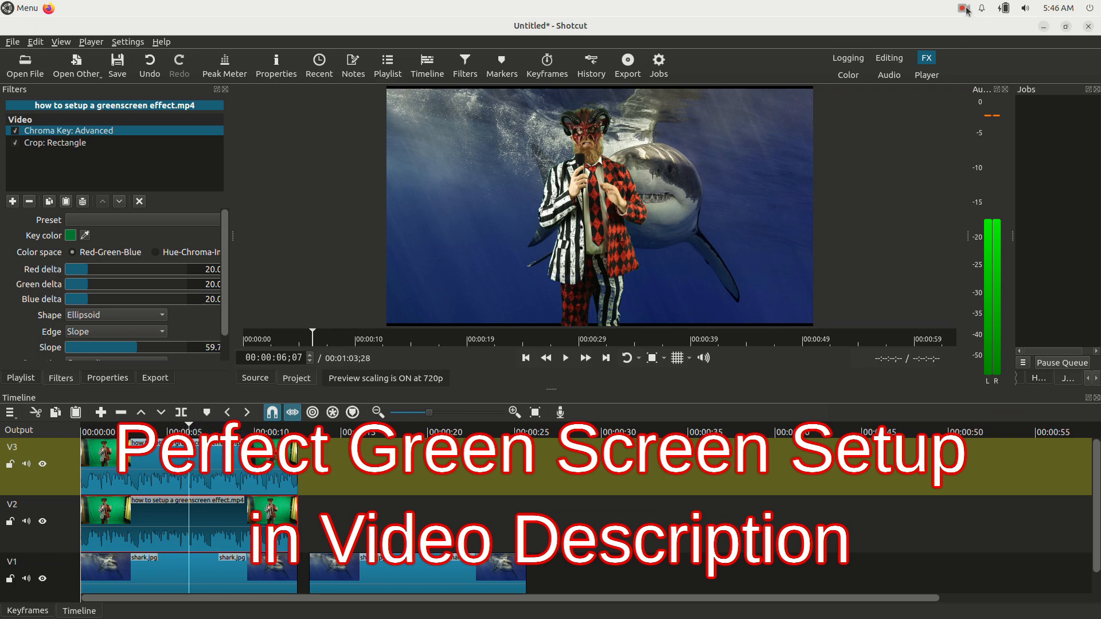